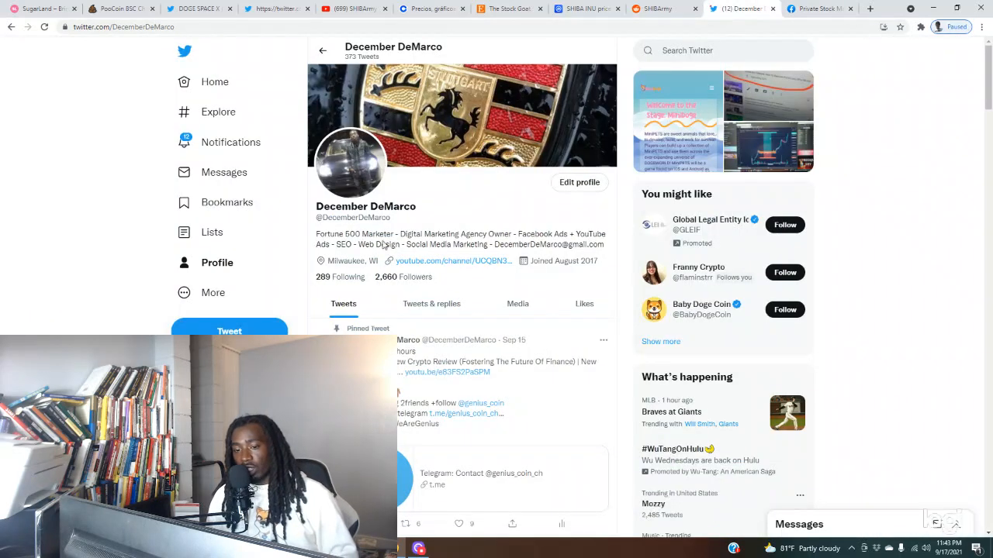
Highlight the profile's account handle, then switch to the CoinMarketCap SHIBA INU tab
{"action": "double_click", "coordinate": [353, 217]}
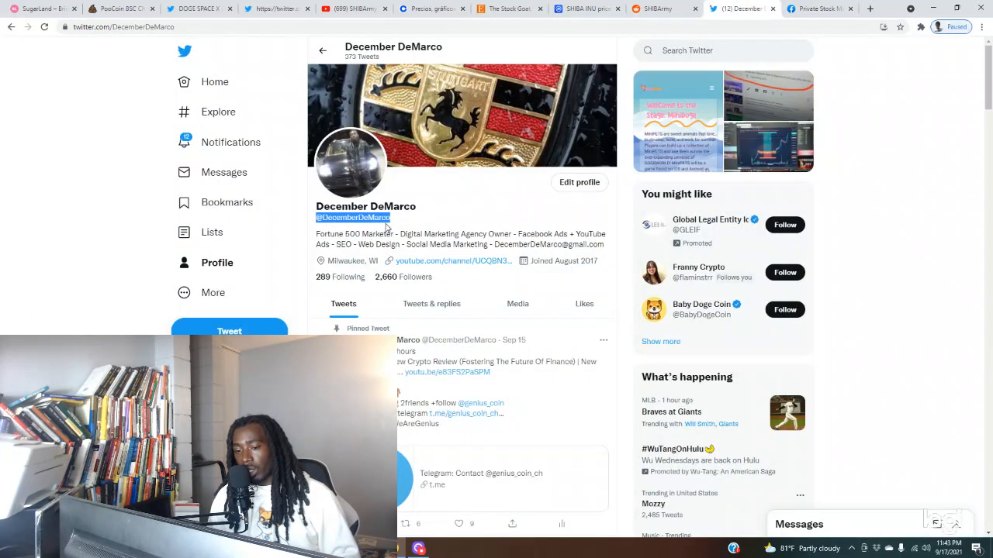
{"action": "scroll", "scroll_direction": "down", "scroll_amount": 3}
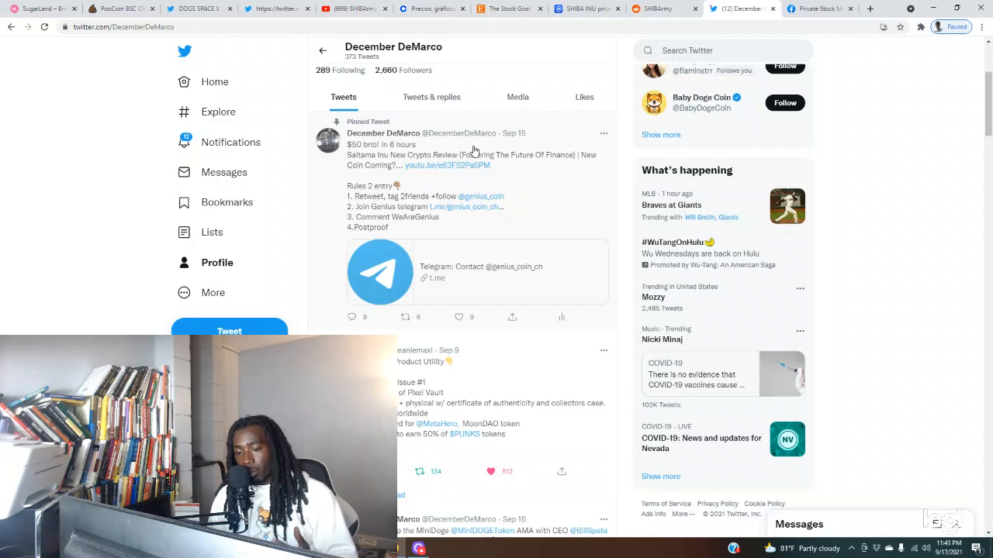
{"action": "scroll", "scroll_direction": "down", "scroll_amount": 3}
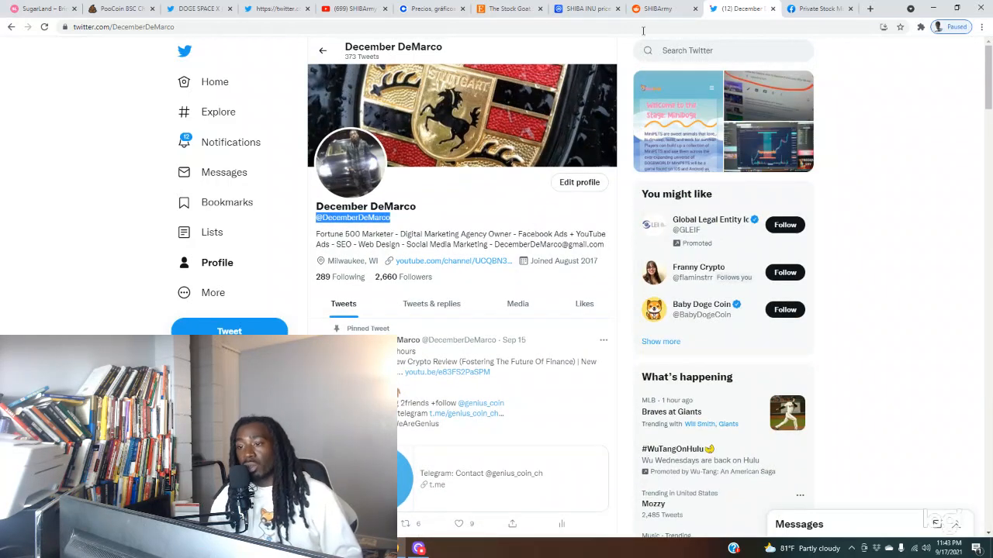
{"action": "left_click", "coordinate": [652, 9]}
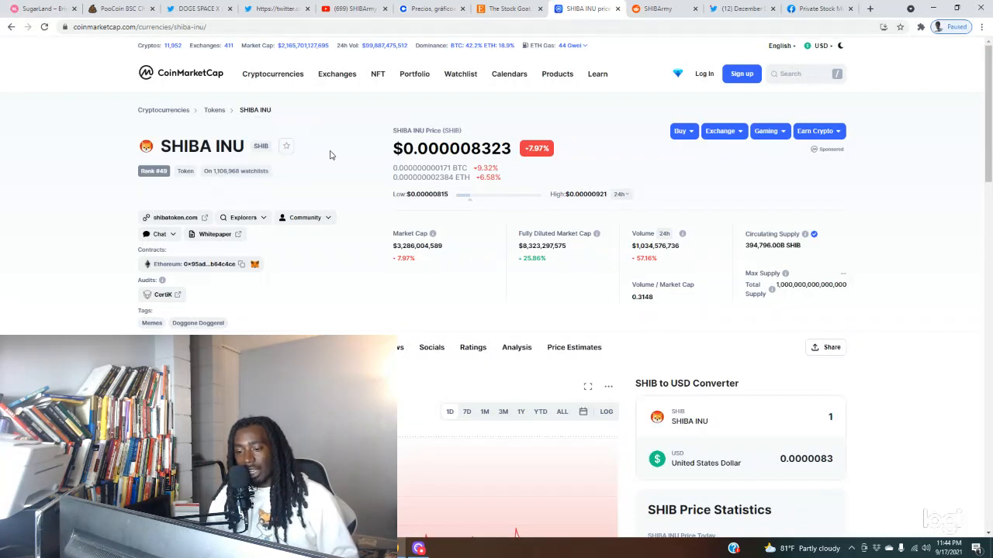
Show the SHIB price chart for one month, then across all time
{"action": "scroll", "scroll_direction": "down", "scroll_amount": 3}
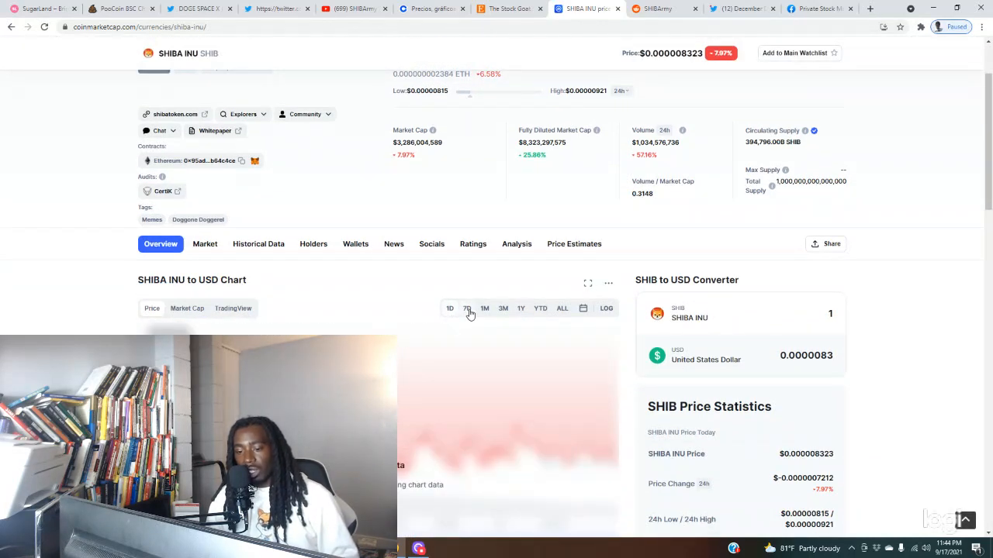
{"action": "left_click", "coordinate": [467, 308]}
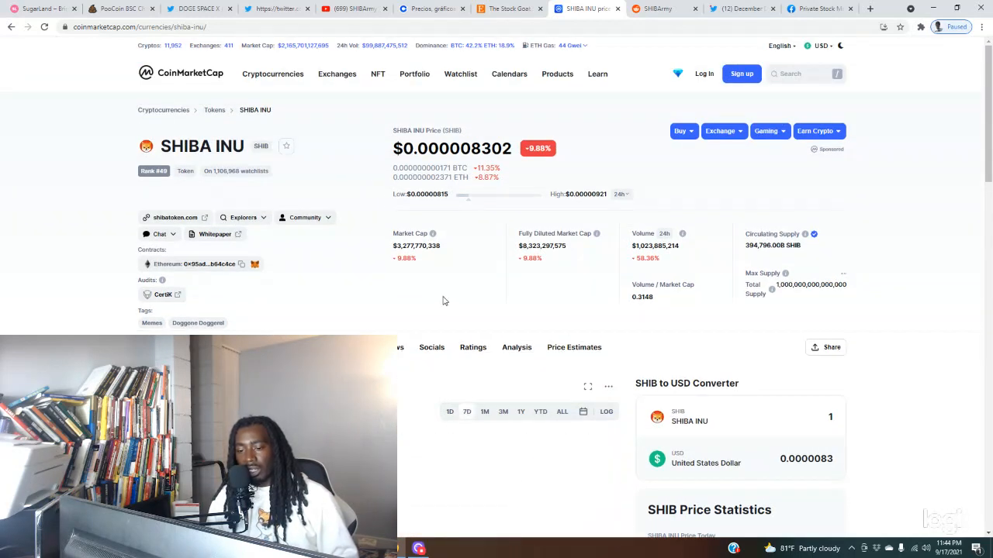
{"action": "scroll", "scroll_direction": "down", "scroll_amount": 3}
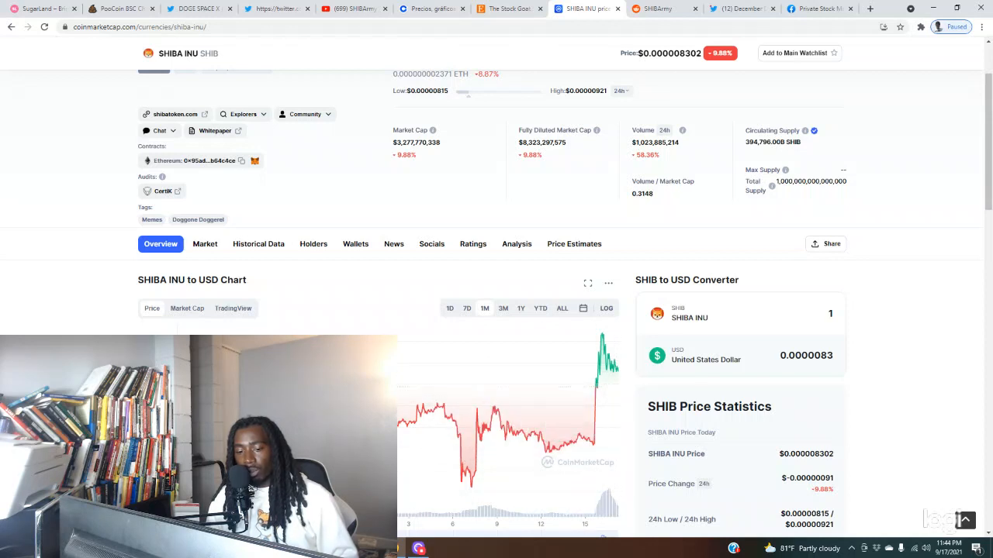
{"action": "mouse_move", "coordinate": [555, 309]}
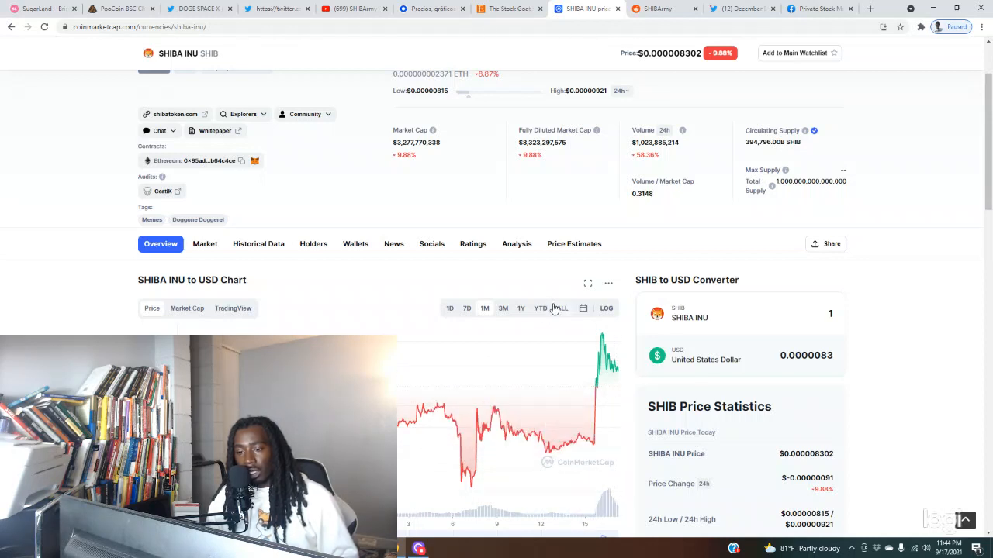
{"action": "left_click", "coordinate": [562, 308]}
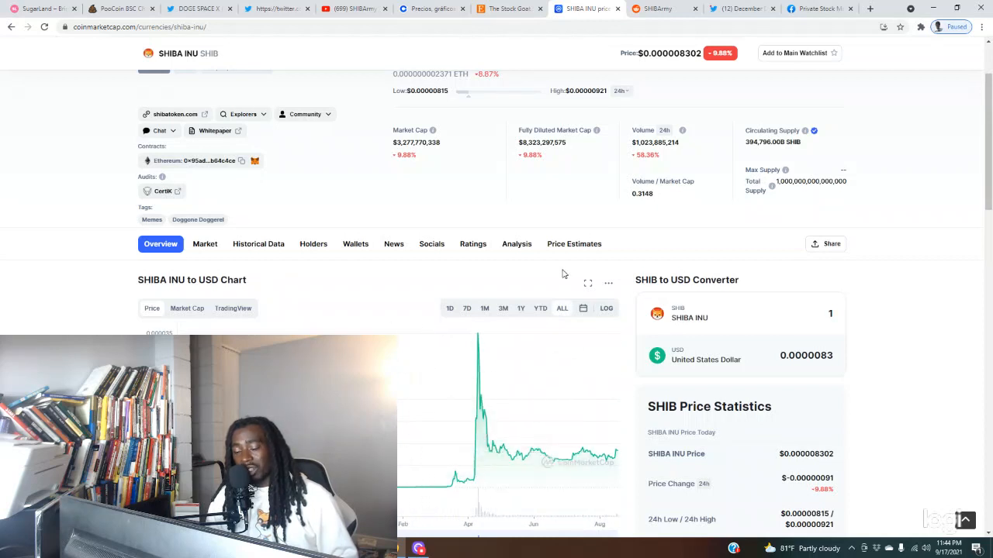
{"action": "scroll", "scroll_direction": "down", "scroll_amount": 3}
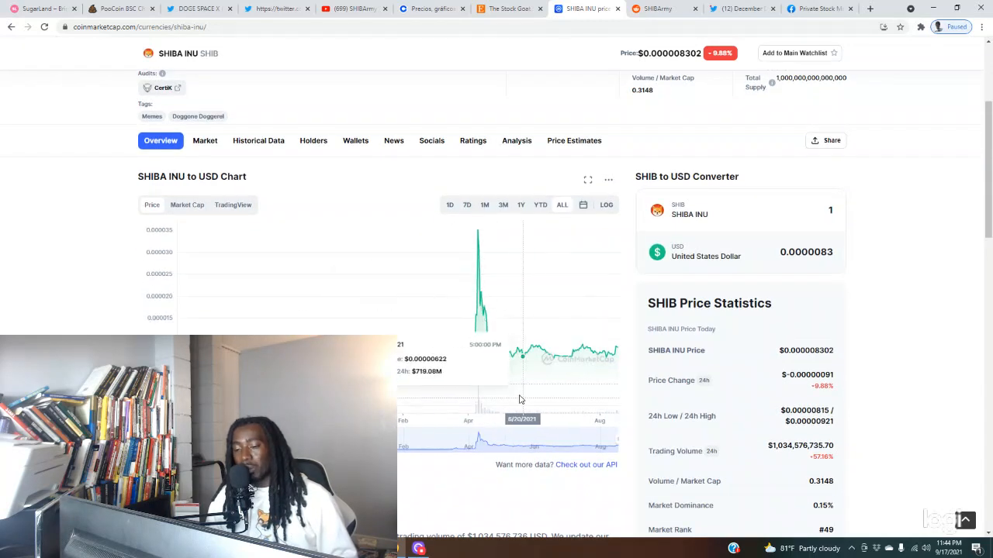
{"action": "mouse_move", "coordinate": [350, 210]}
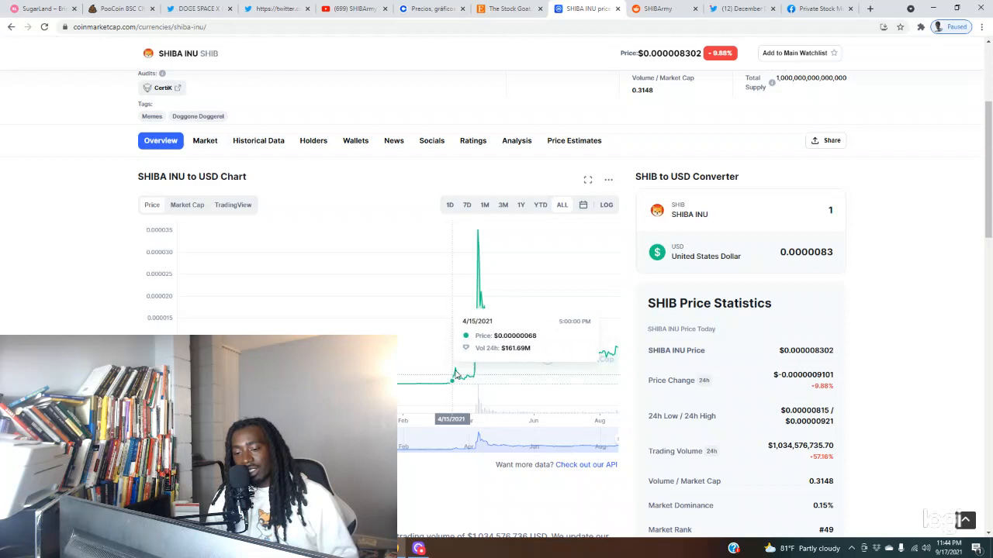
{"action": "mouse_move", "coordinate": [466, 376]}
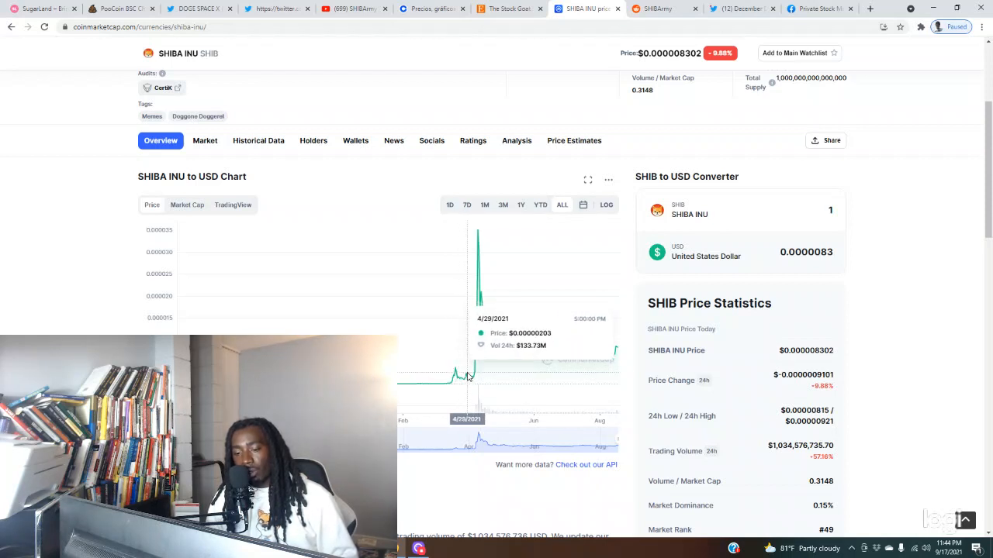
{"action": "mouse_move", "coordinate": [473, 377]}
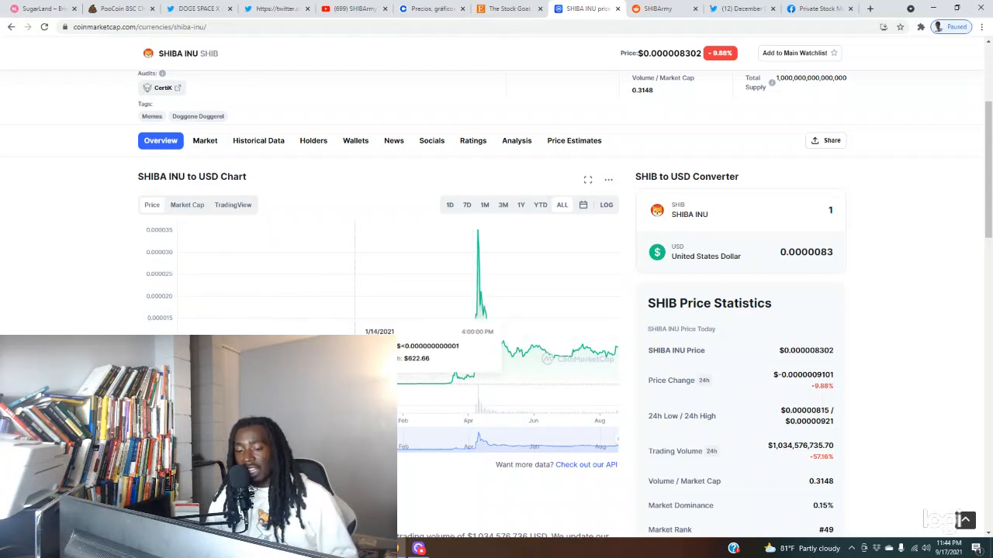
{"action": "mouse_move", "coordinate": [592, 350]}
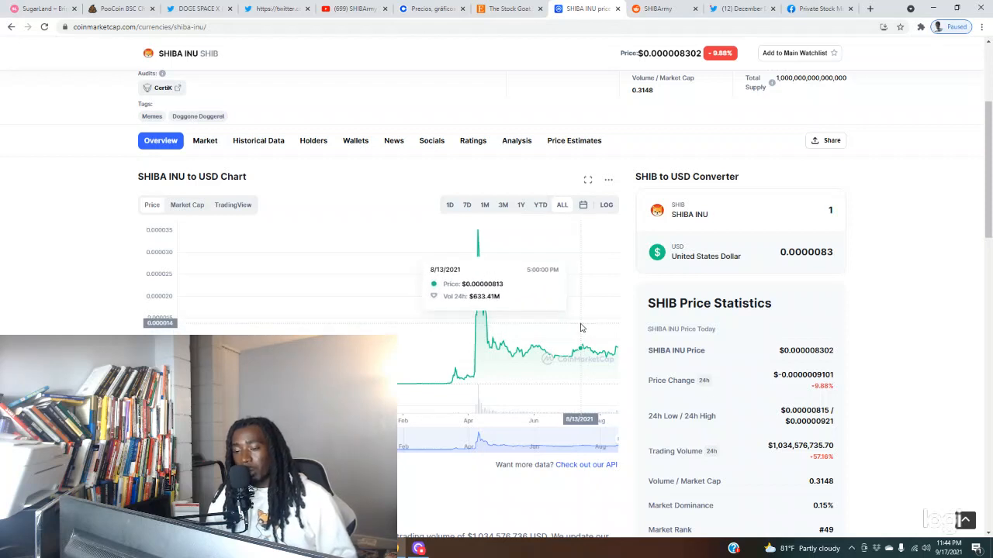
{"action": "mouse_move", "coordinate": [581, 326]}
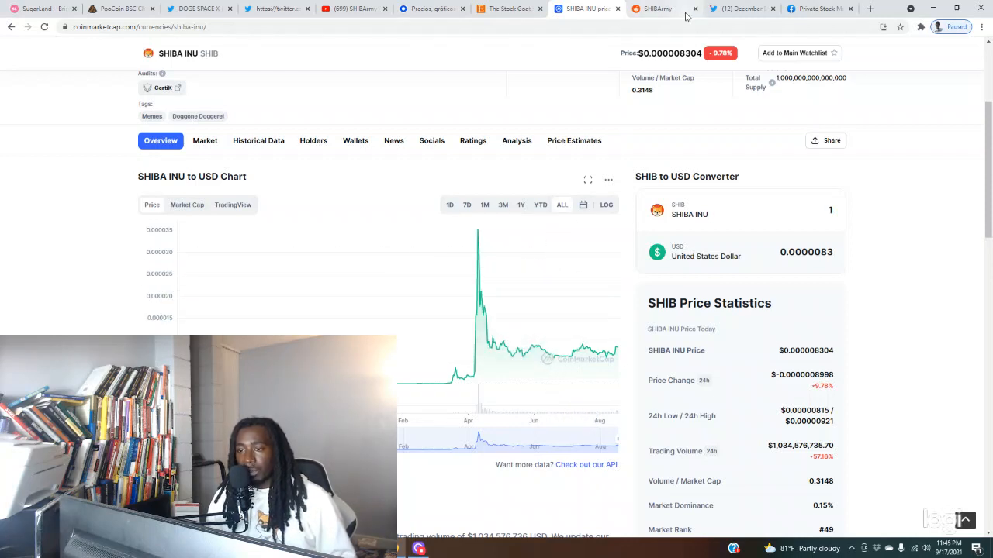
Switch to the r/SHIBArmy tab and scroll through the pinned posts
{"action": "left_click", "coordinate": [663, 8]}
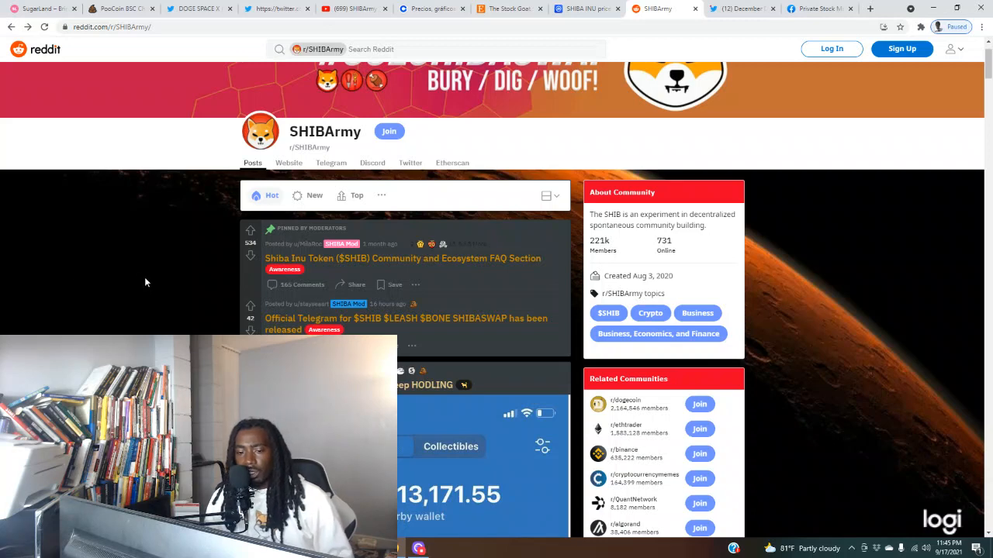
{"action": "scroll", "scroll_direction": "down", "scroll_amount": 3}
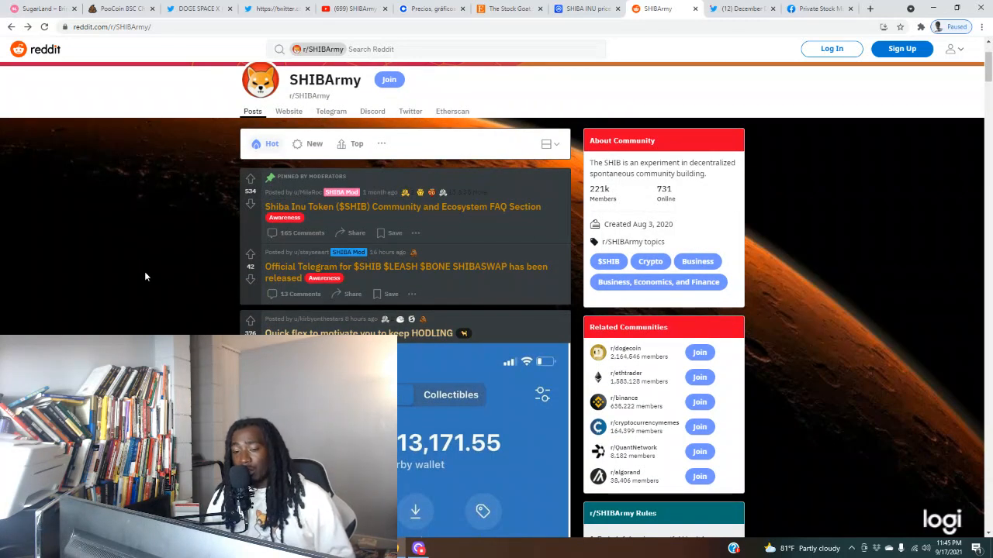
{"action": "scroll", "scroll_direction": "down", "scroll_amount": 3}
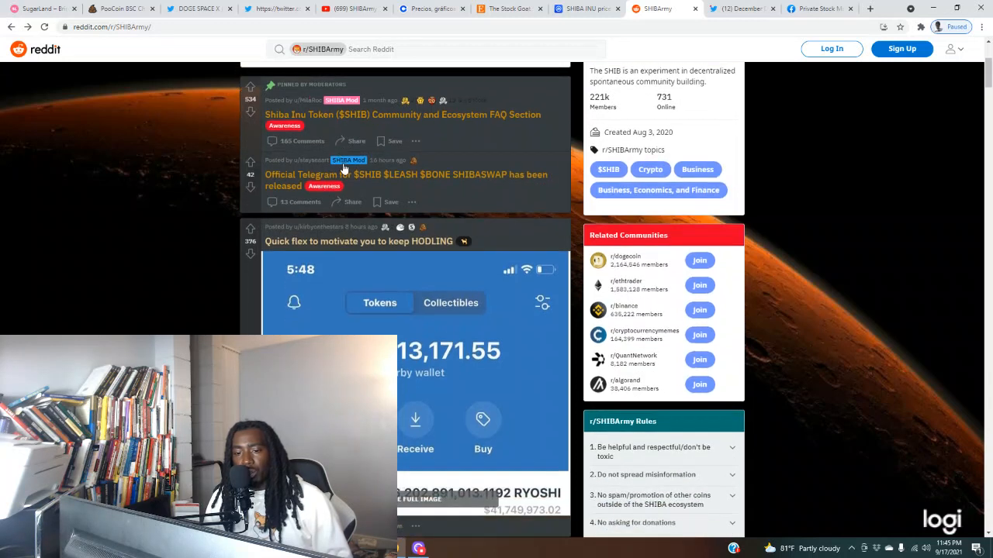
{"action": "scroll", "scroll_direction": "down", "scroll_amount": 3}
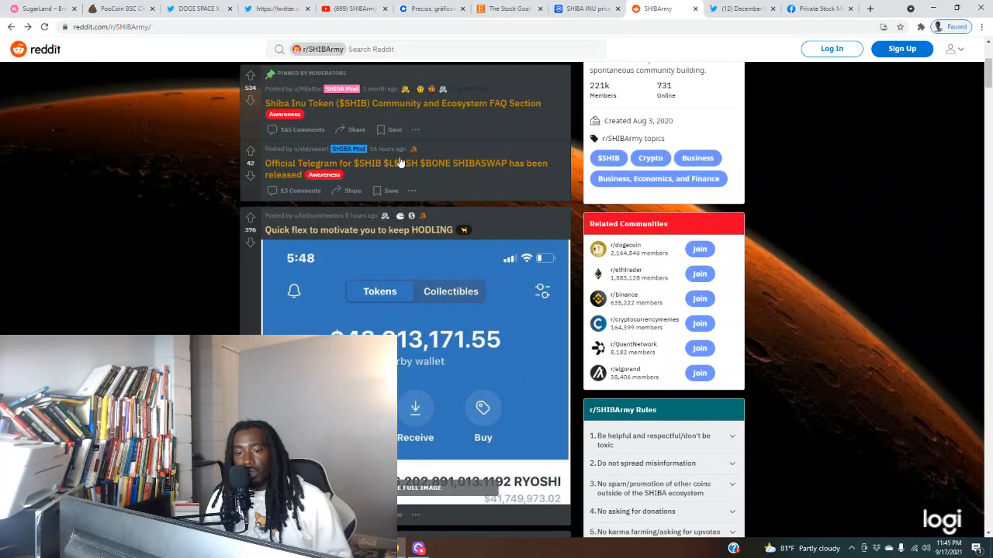
{"action": "mouse_move", "coordinate": [436, 178]}
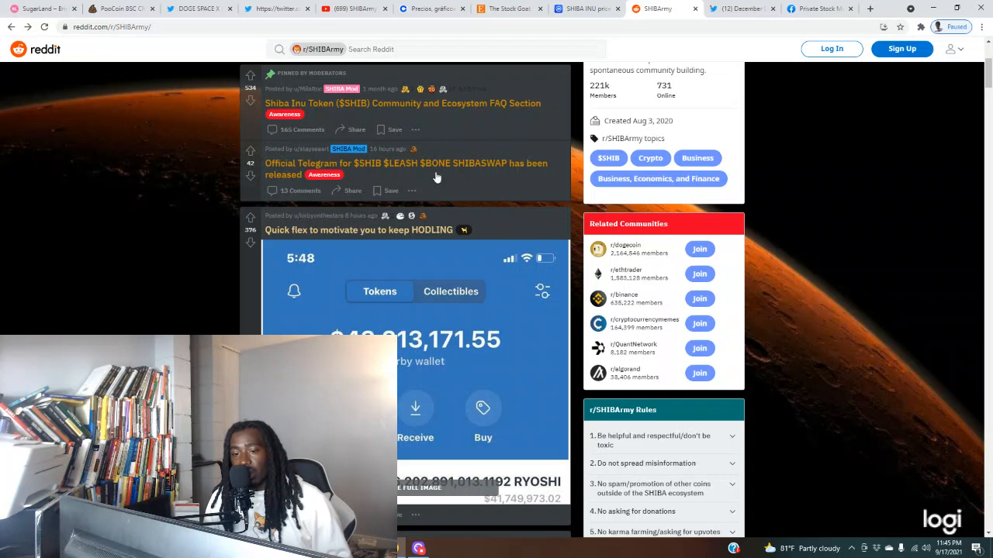
{"action": "mouse_move", "coordinate": [439, 172]}
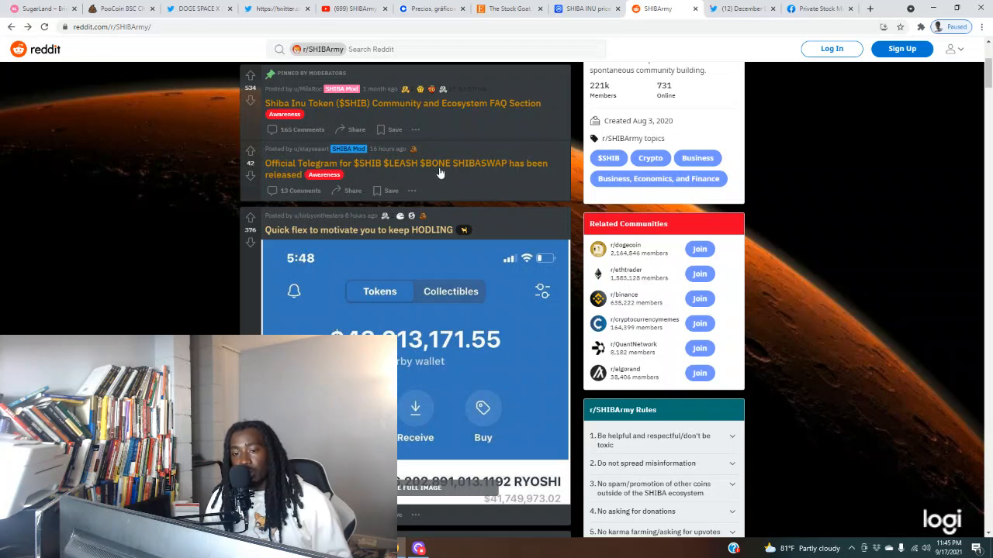
Open the Quick flex wallet screenshot post and scroll through it
{"action": "left_click", "coordinate": [406, 168]}
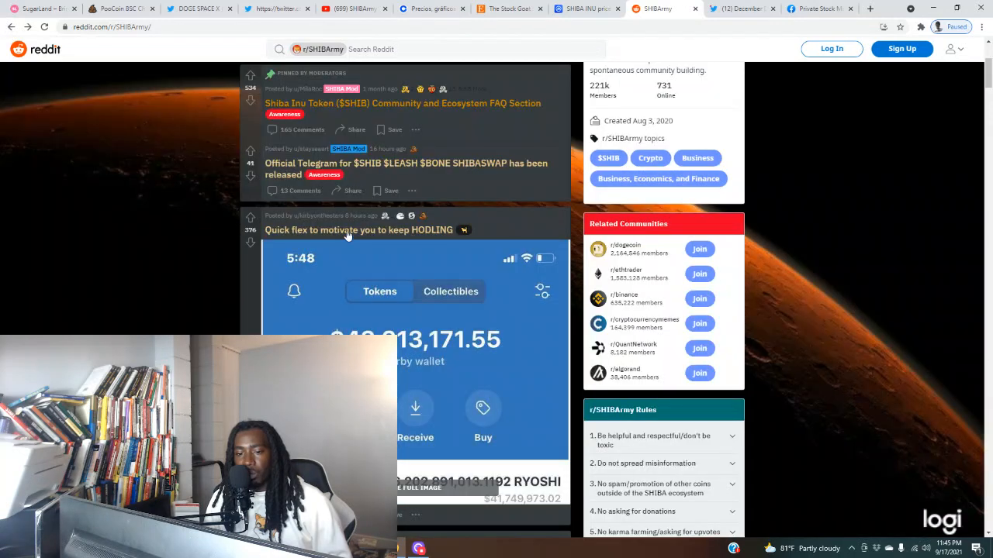
{"action": "scroll", "scroll_direction": "down", "scroll_amount": 3}
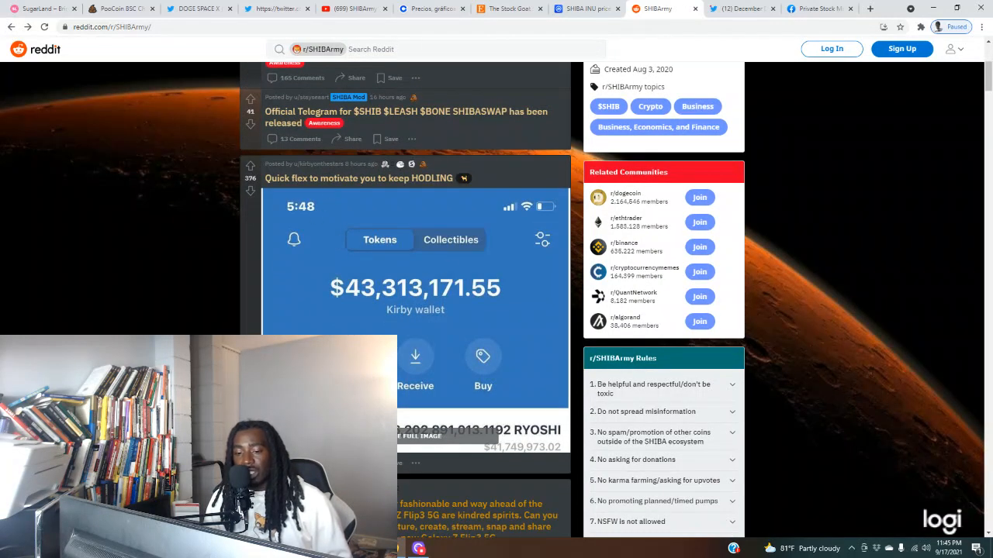
{"action": "mouse_move", "coordinate": [369, 290]}
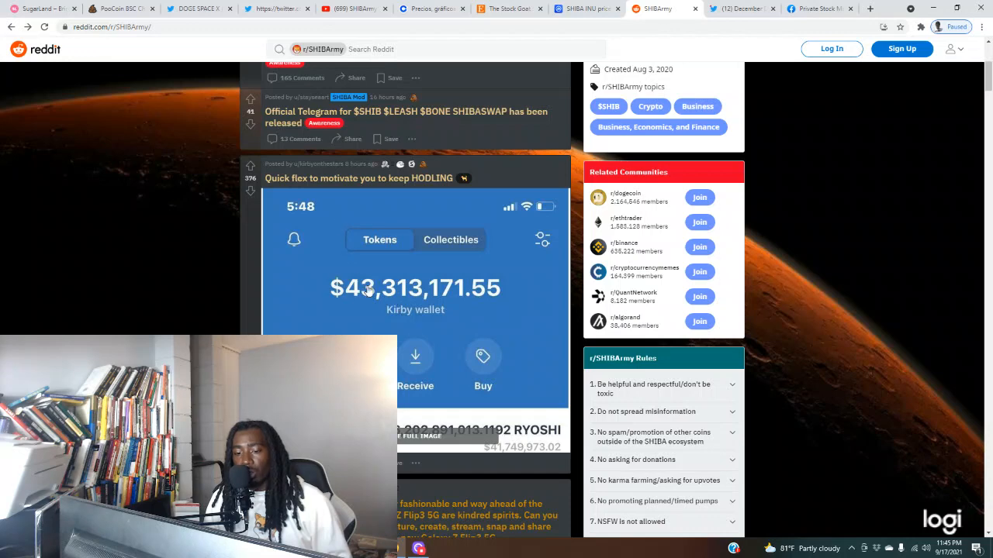
{"action": "scroll", "scroll_direction": "down", "scroll_amount": 3}
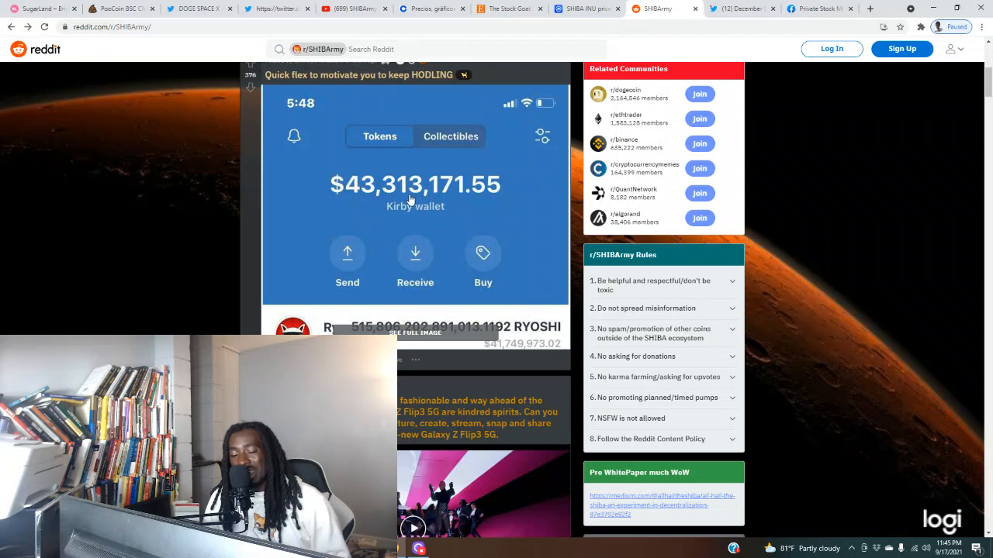
{"action": "scroll", "scroll_direction": "up", "scroll_amount": 3}
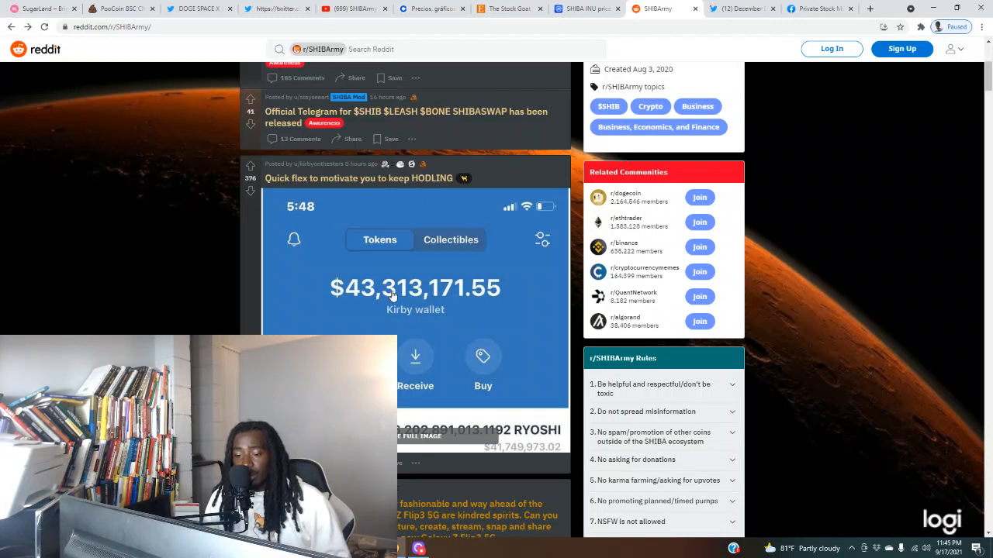
{"action": "scroll", "scroll_direction": "down", "scroll_amount": 3}
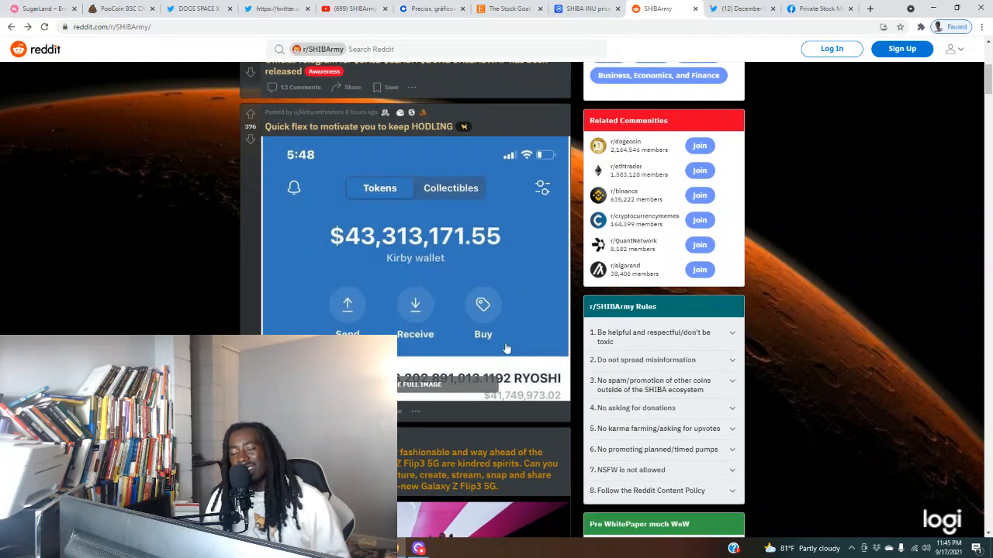
{"action": "mouse_move", "coordinate": [489, 337]}
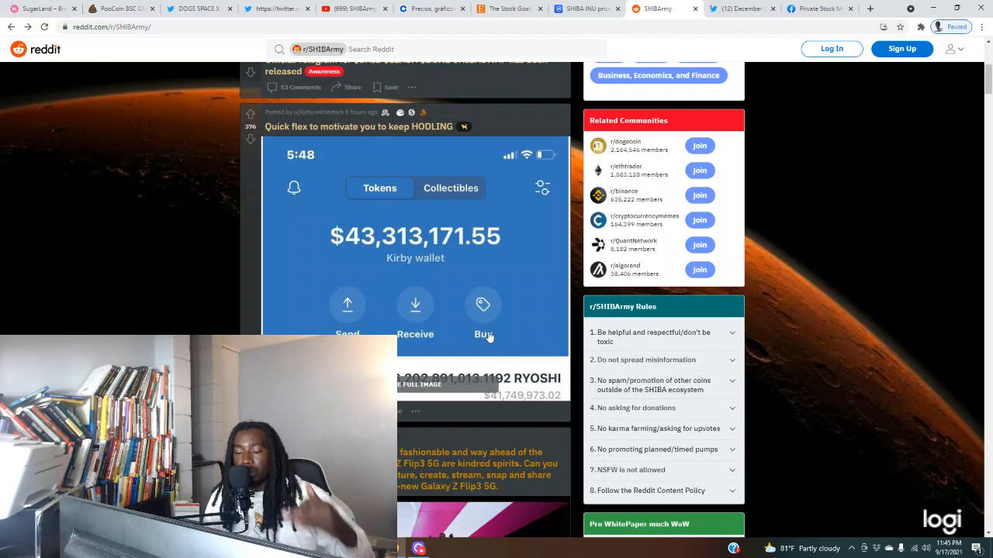
{"action": "scroll", "scroll_direction": "down", "scroll_amount": 3}
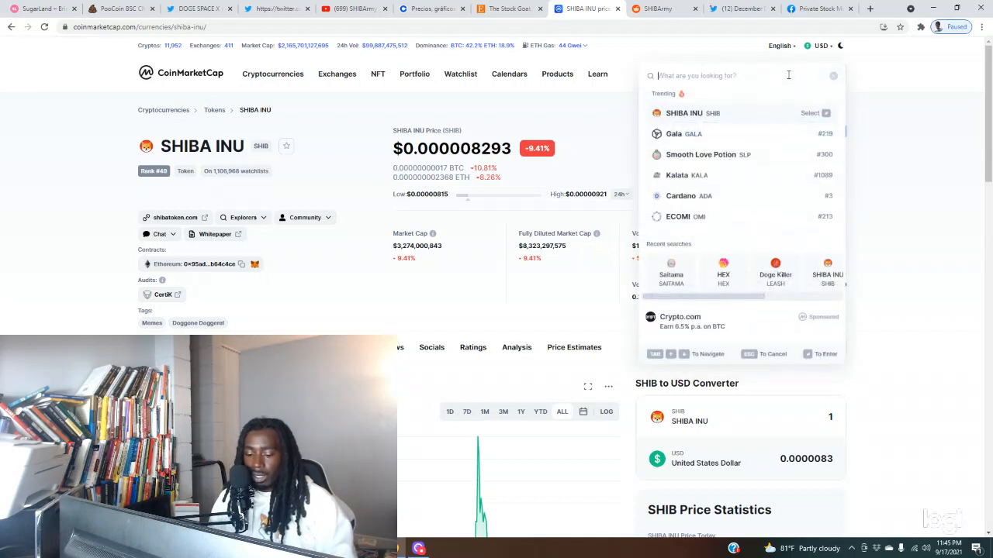
Search 'ry' and open the Ryoshis Vision (RYOSHI) result from Cryptoassets
{"action": "type", "text": "ryosh"}
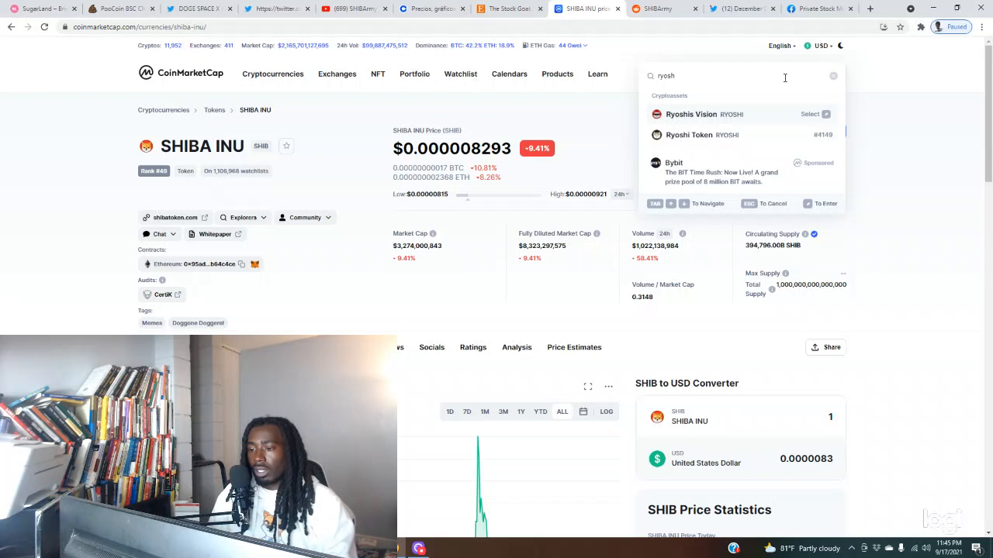
{"action": "left_click", "coordinate": [690, 114]}
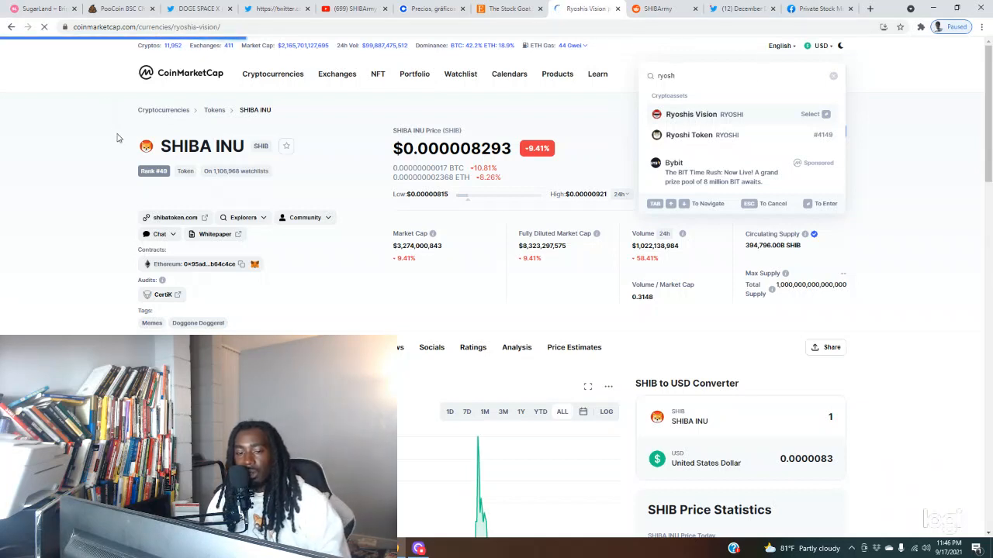
{"action": "left_click", "coordinate": [690, 114]}
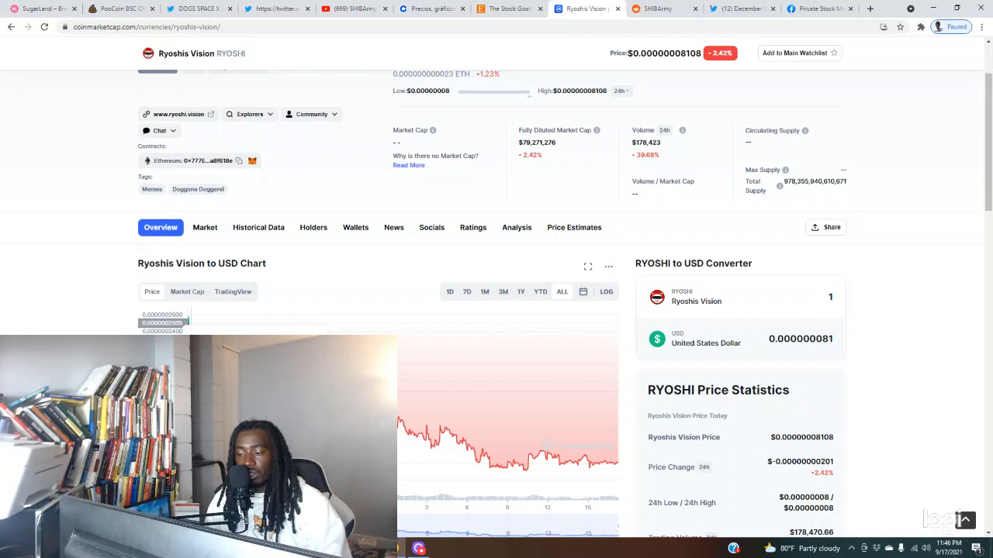
{"action": "mouse_move", "coordinate": [512, 291]}
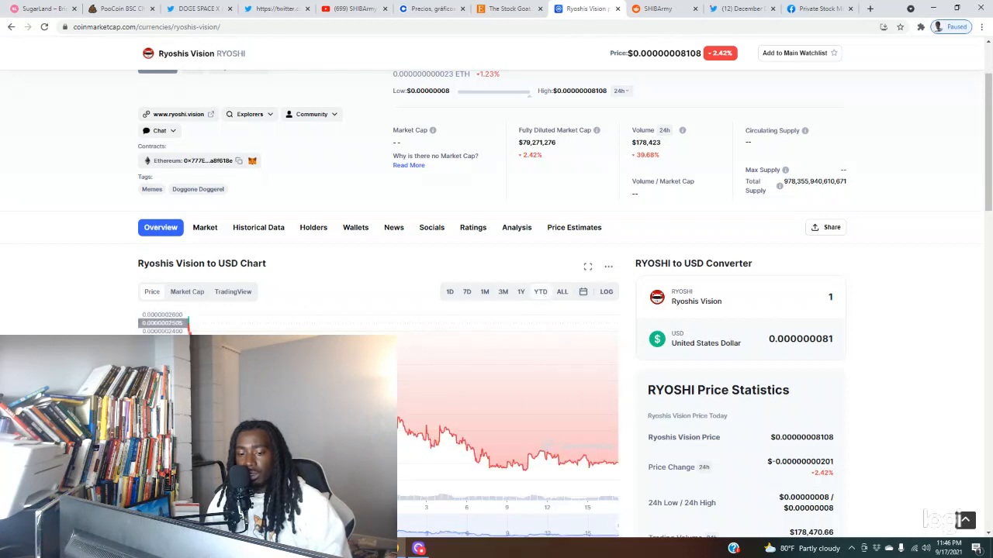
{"action": "mouse_move", "coordinate": [566, 454]}
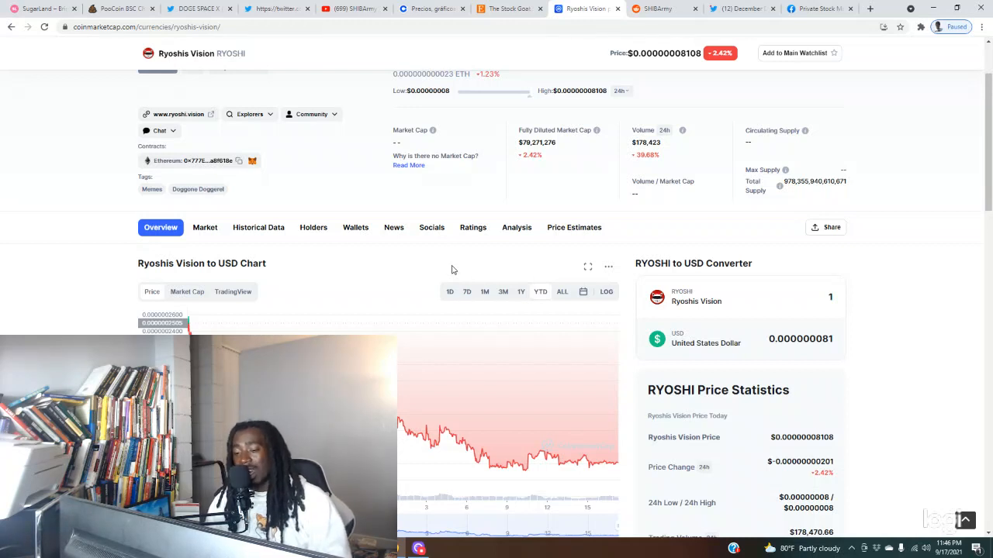
{"action": "mouse_move", "coordinate": [514, 355]}
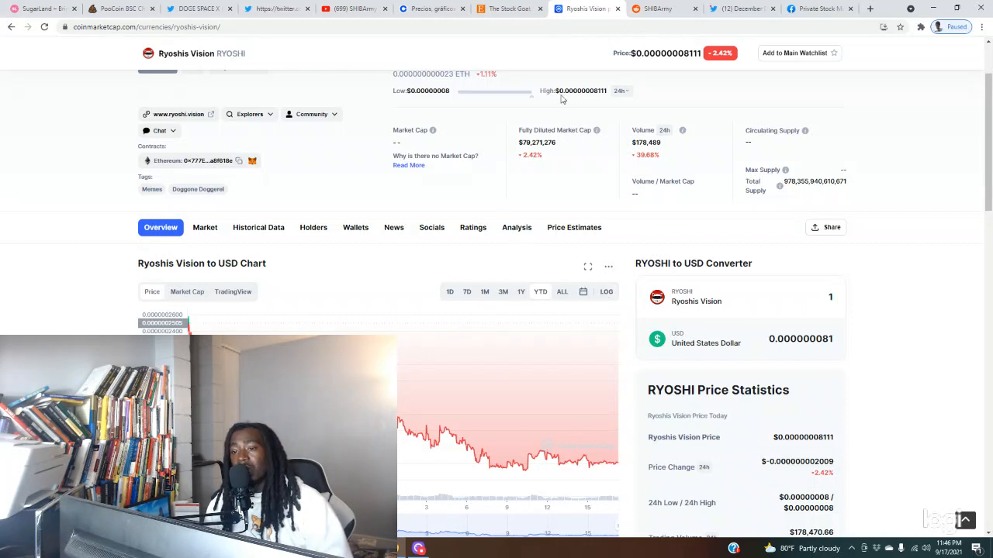
Return to r/SHIBArmy and scroll past the Coinbase listing post to the VB donation post
{"action": "left_click", "coordinate": [663, 9]}
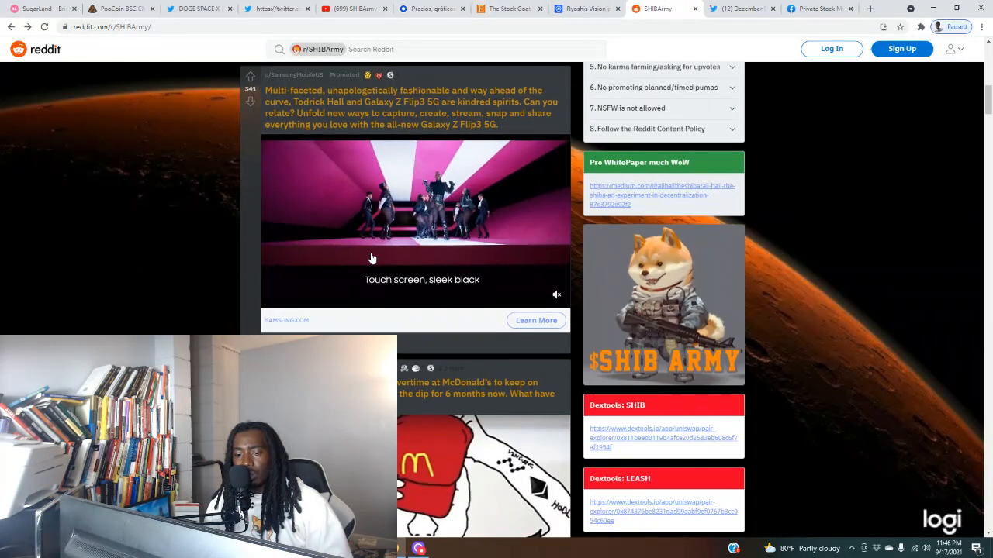
{"action": "scroll", "scroll_direction": "down", "scroll_amount": 3}
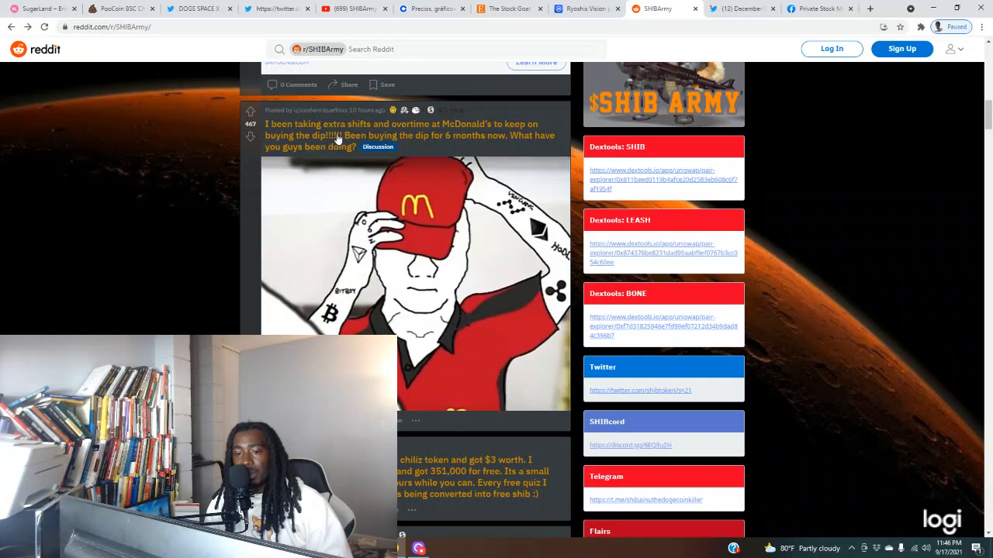
{"action": "mouse_move", "coordinate": [407, 151]}
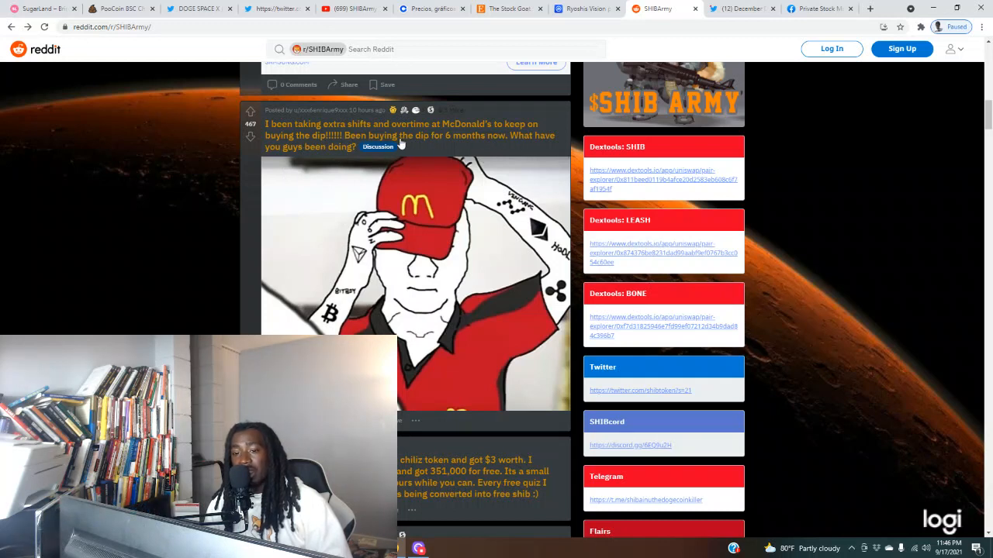
{"action": "mouse_move", "coordinate": [344, 160]}
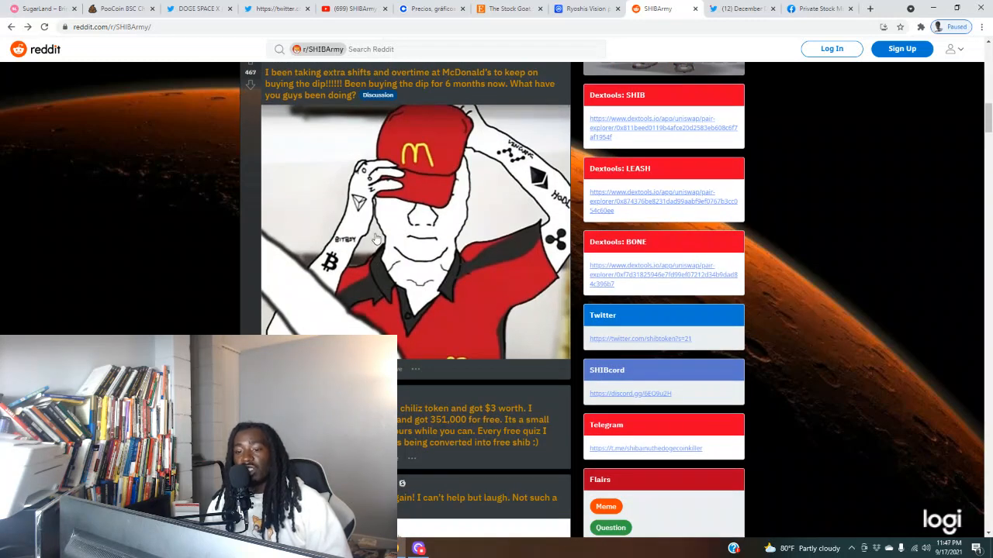
{"action": "scroll", "scroll_direction": "down", "scroll_amount": 3}
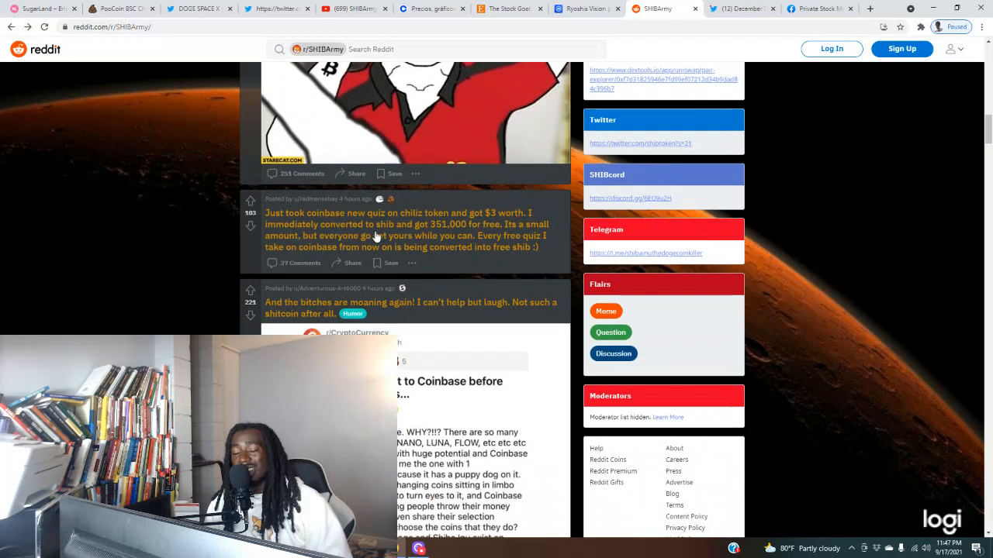
{"action": "scroll", "scroll_direction": "down", "scroll_amount": 3}
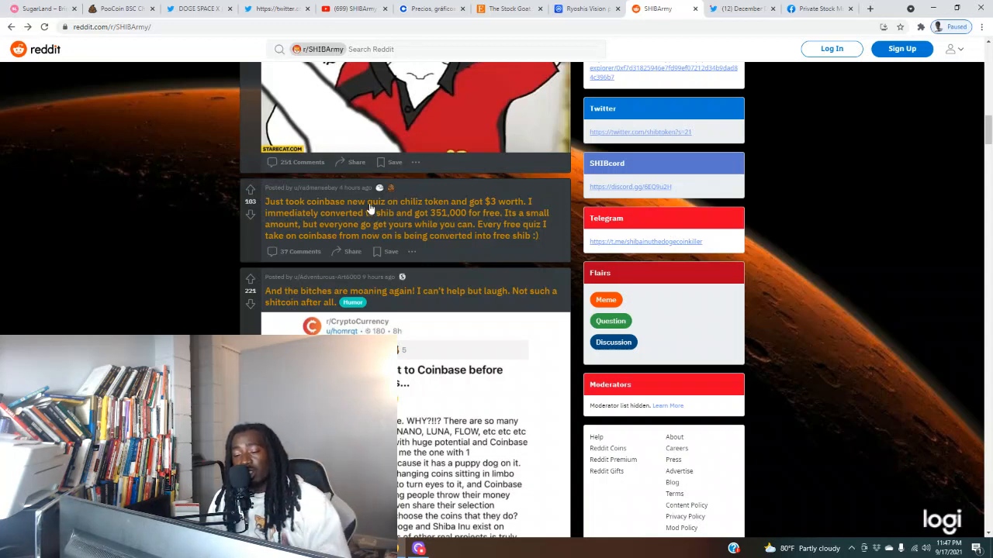
{"action": "scroll", "scroll_direction": "down", "scroll_amount": 3}
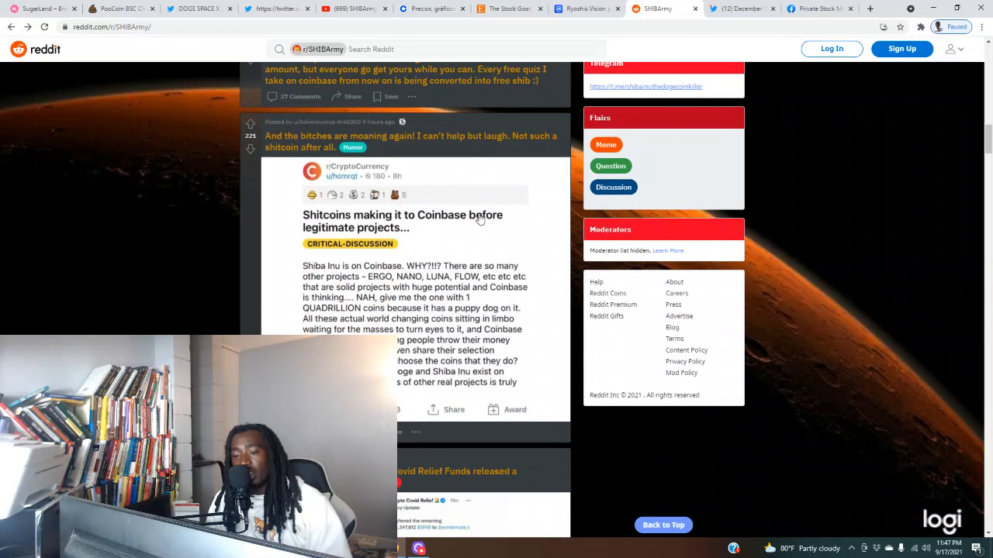
{"action": "mouse_move", "coordinate": [424, 169]}
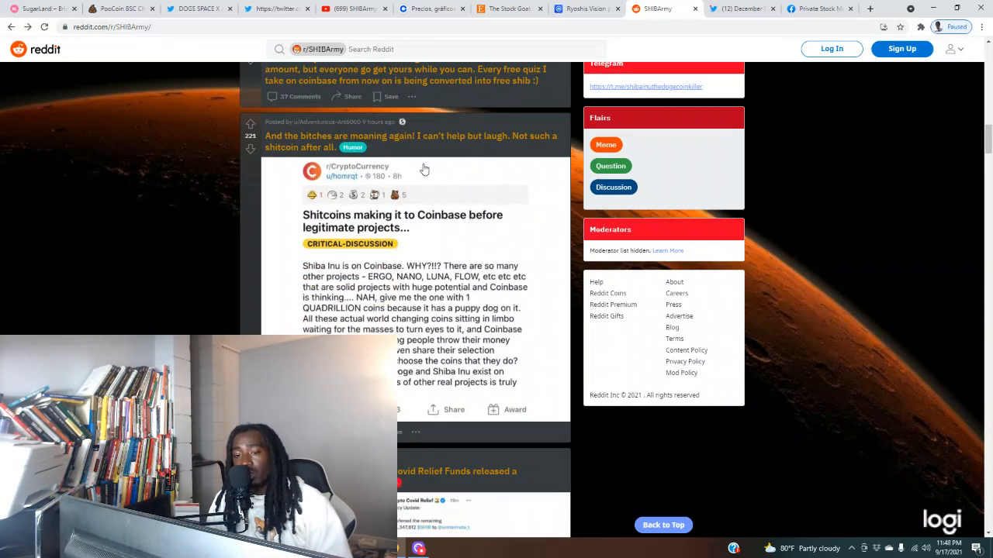
{"action": "mouse_move", "coordinate": [451, 184]}
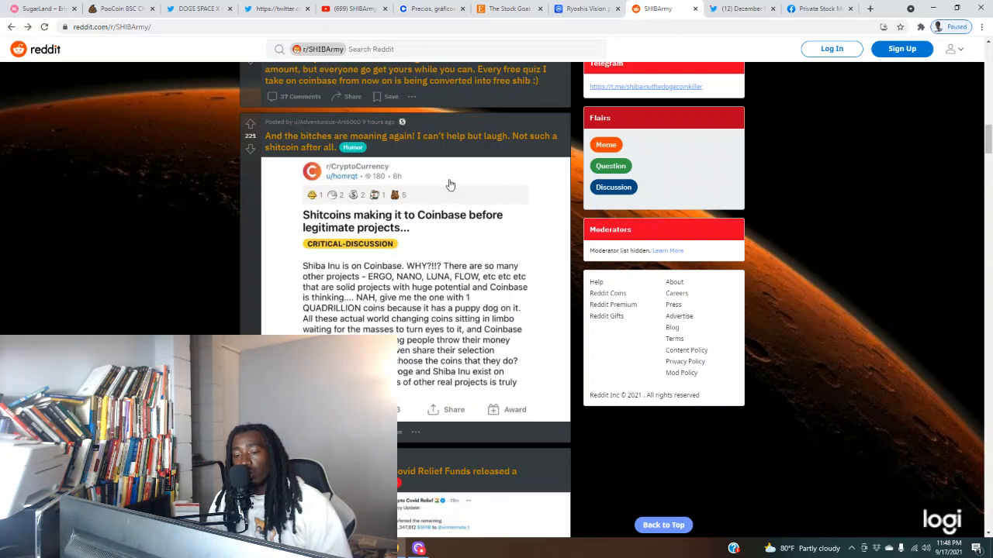
{"action": "scroll", "scroll_direction": "down", "scroll_amount": 3}
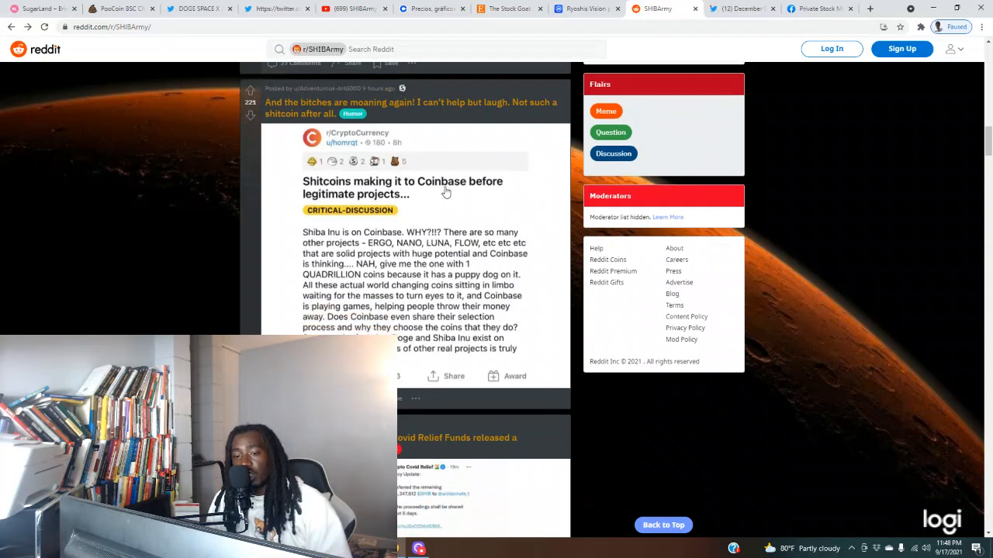
{"action": "scroll", "scroll_direction": "down", "scroll_amount": 3}
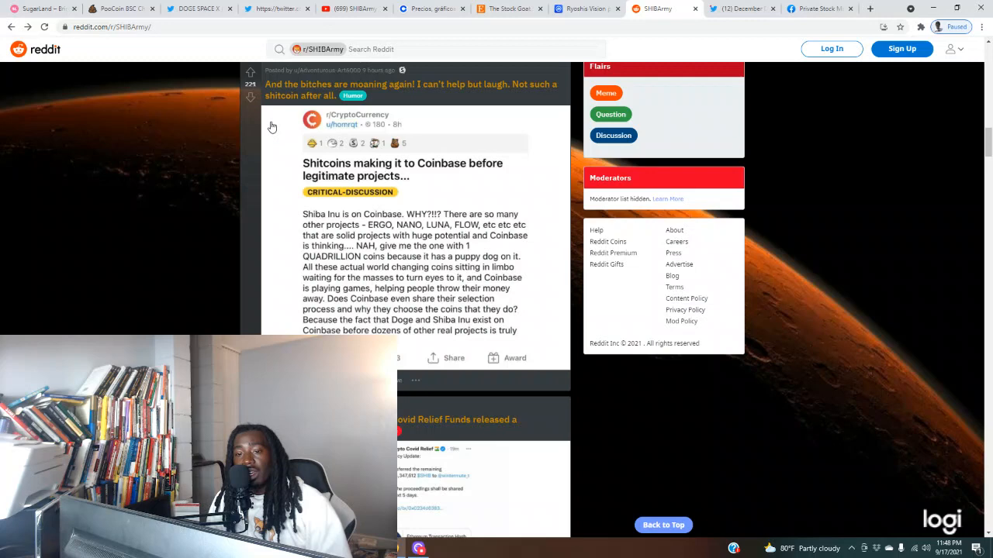
{"action": "scroll", "scroll_direction": "down", "scroll_amount": 3}
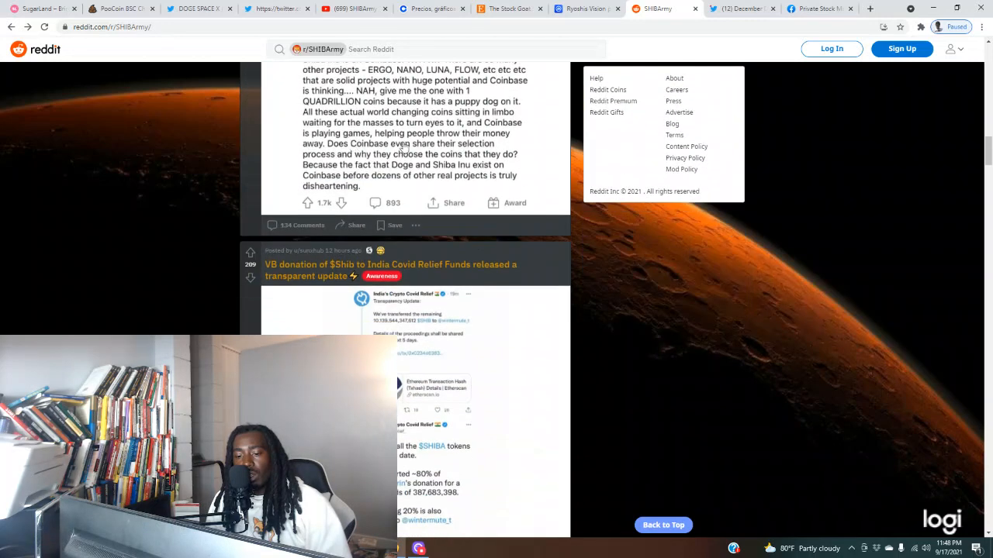
{"action": "scroll", "scroll_direction": "down", "scroll_amount": 3}
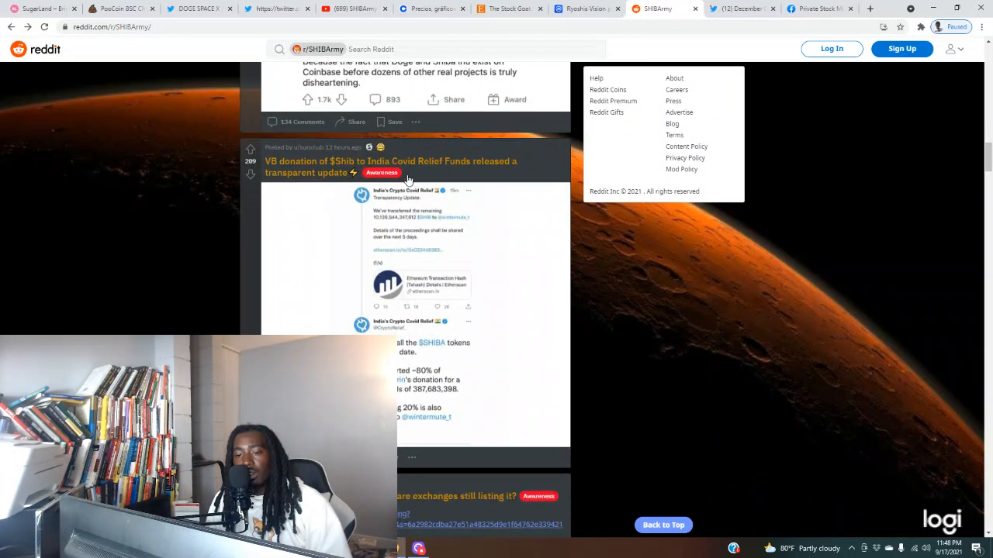
{"action": "mouse_move", "coordinate": [473, 161]}
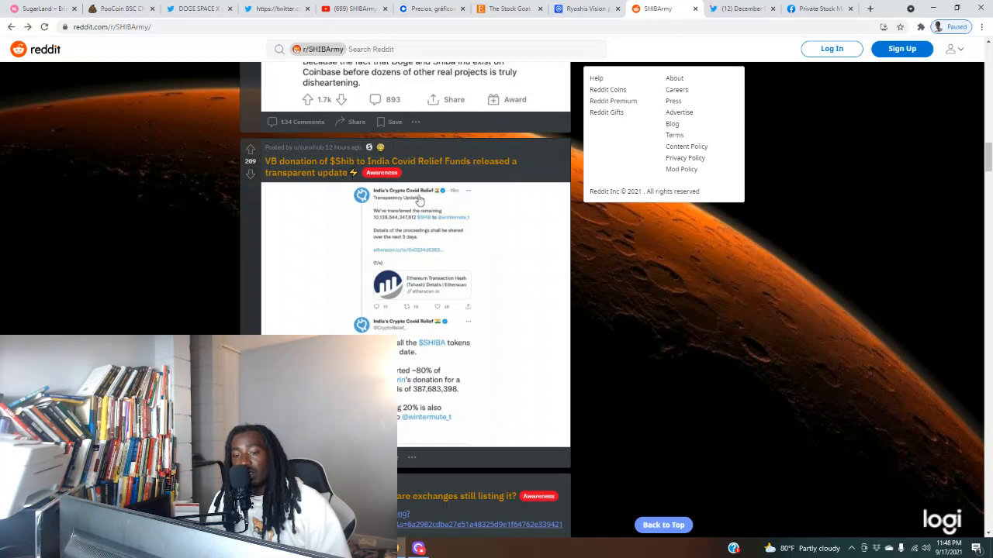
{"action": "mouse_move", "coordinate": [421, 235]}
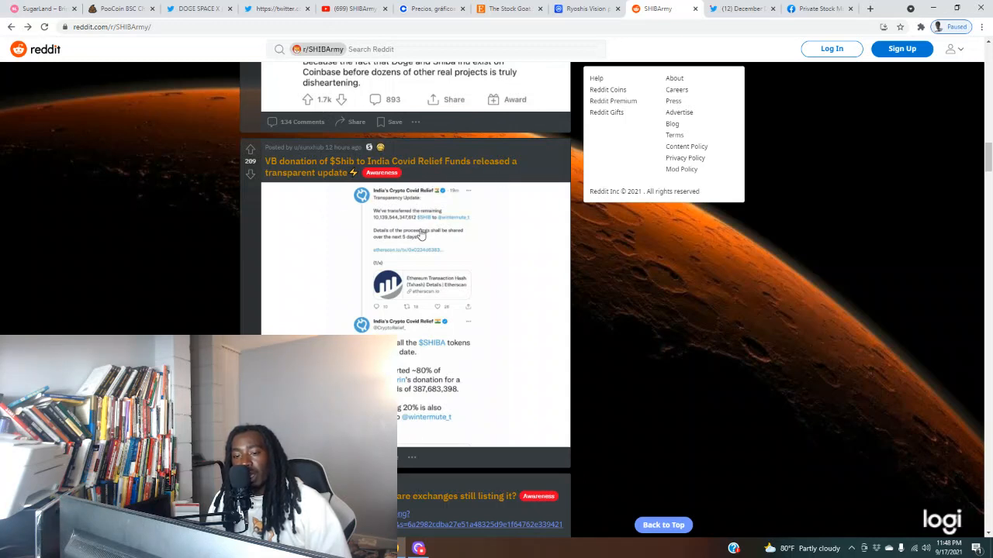
Open the 'VB donation of $Shib to India Covid Relief Funds' post and read its comments
{"action": "left_click", "coordinate": [391, 167]}
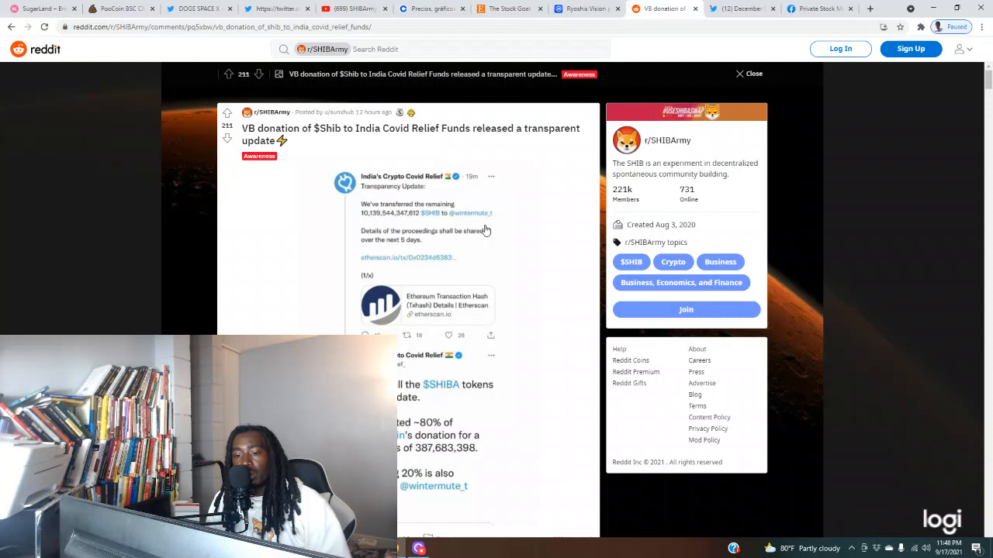
{"action": "mouse_move", "coordinate": [473, 242]}
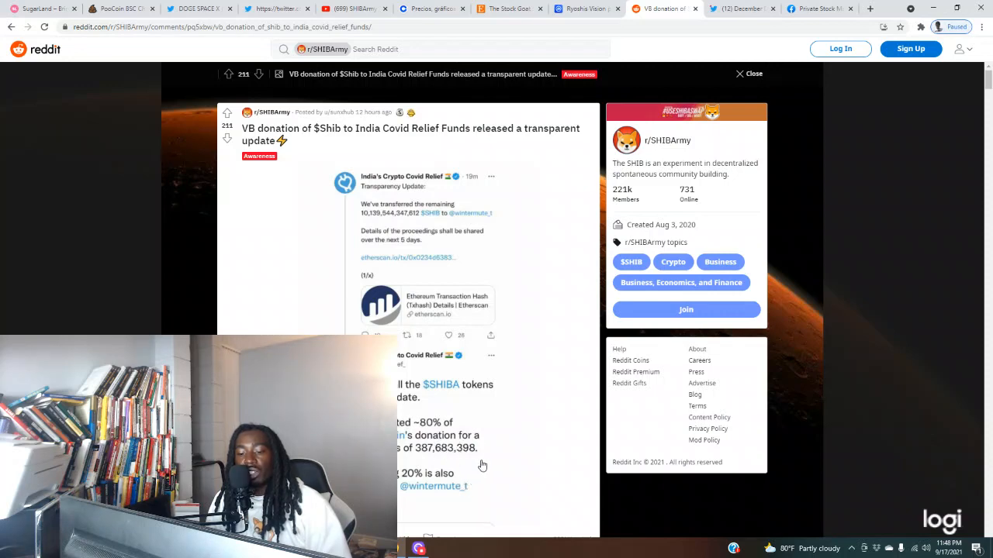
{"action": "scroll", "scroll_direction": "down", "scroll_amount": 3}
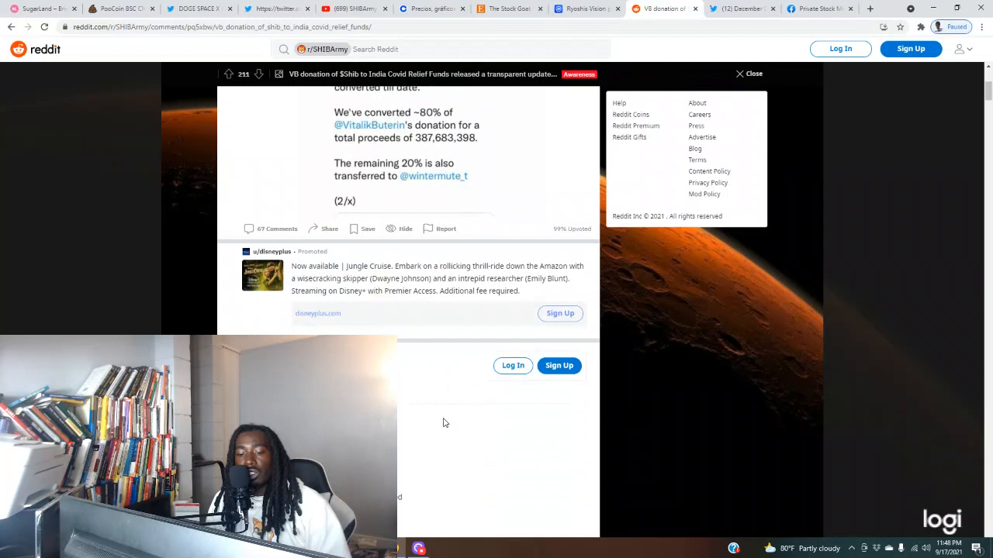
{"action": "scroll", "scroll_direction": "down", "scroll_amount": 3}
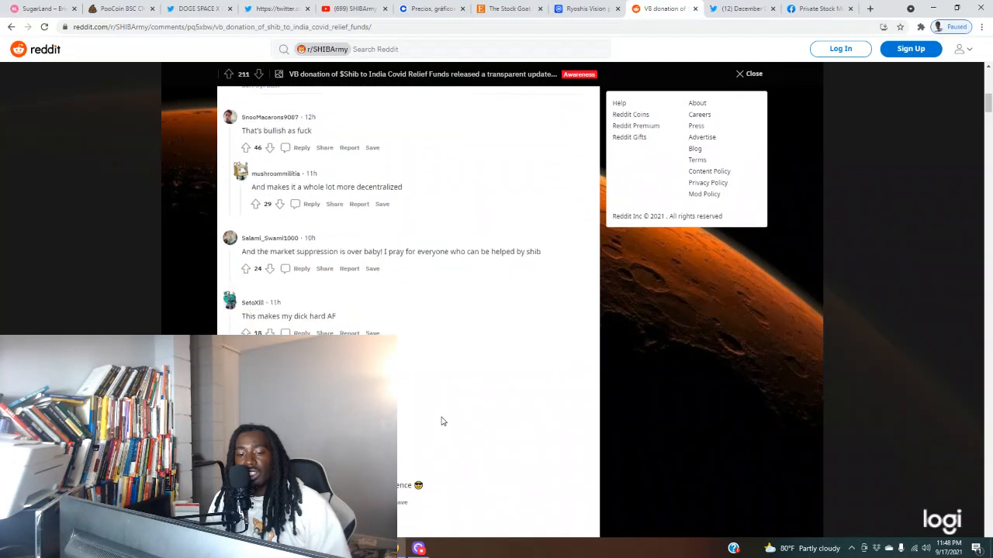
{"action": "scroll", "scroll_direction": "down", "scroll_amount": 3}
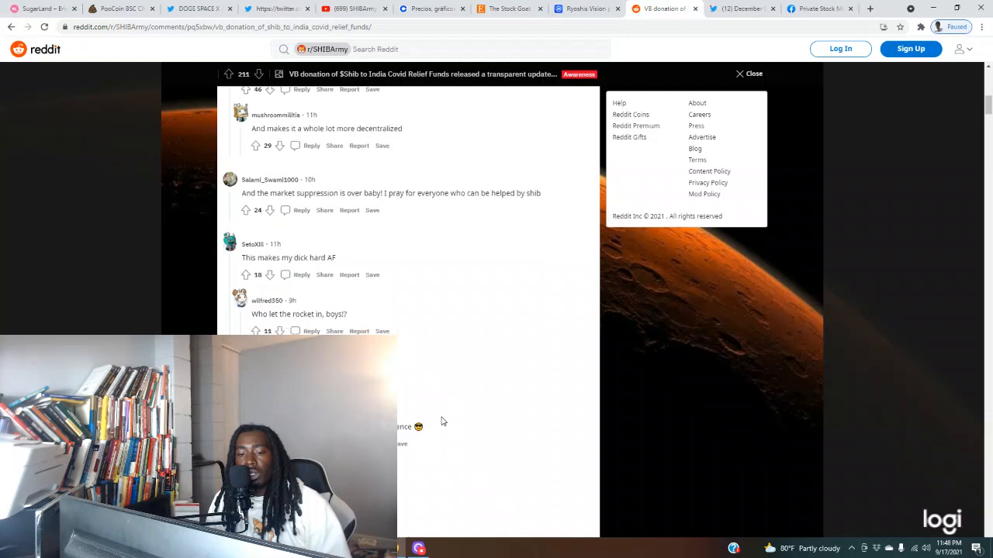
{"action": "scroll", "scroll_direction": "down", "scroll_amount": 3}
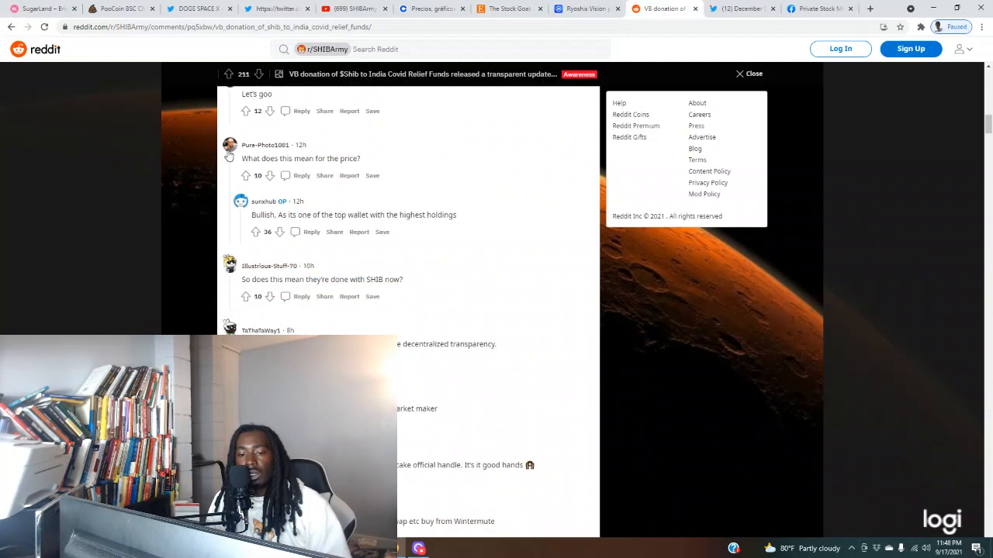
{"action": "scroll", "scroll_direction": "down", "scroll_amount": 3}
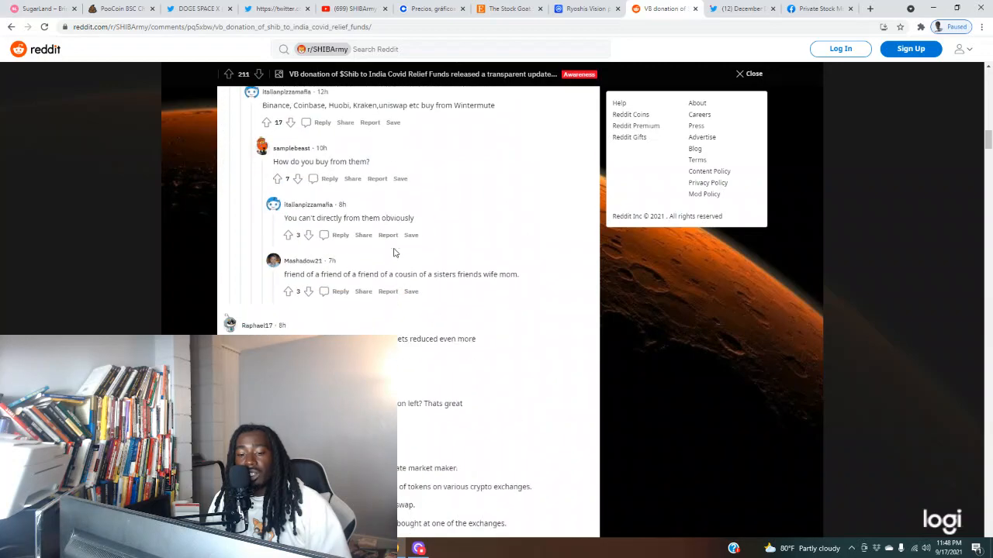
{"action": "scroll", "scroll_direction": "down", "scroll_amount": 3}
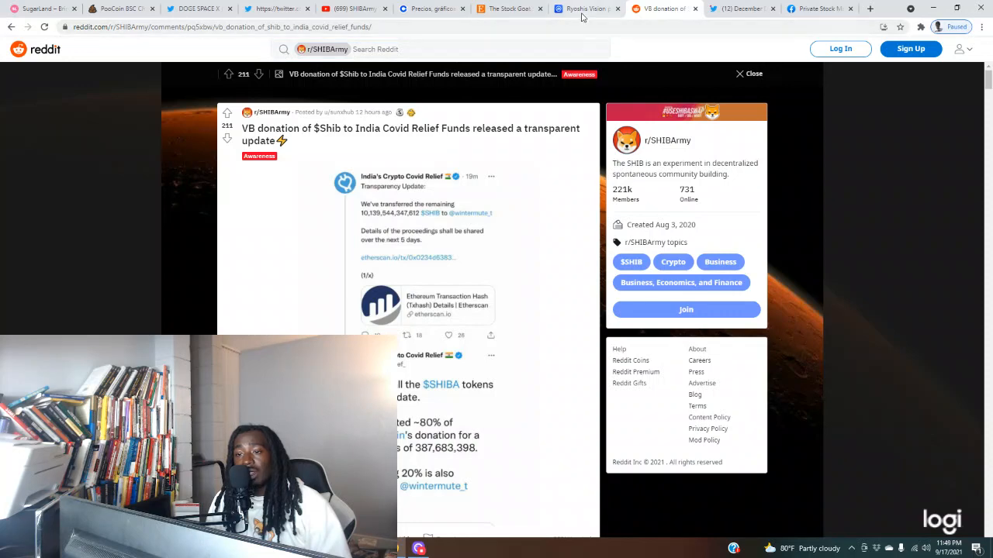
Cycle the SHIBA INU chart through ALL, 1M, 1D and 7D, then show the TradingView view
{"action": "left_click", "coordinate": [585, 9]}
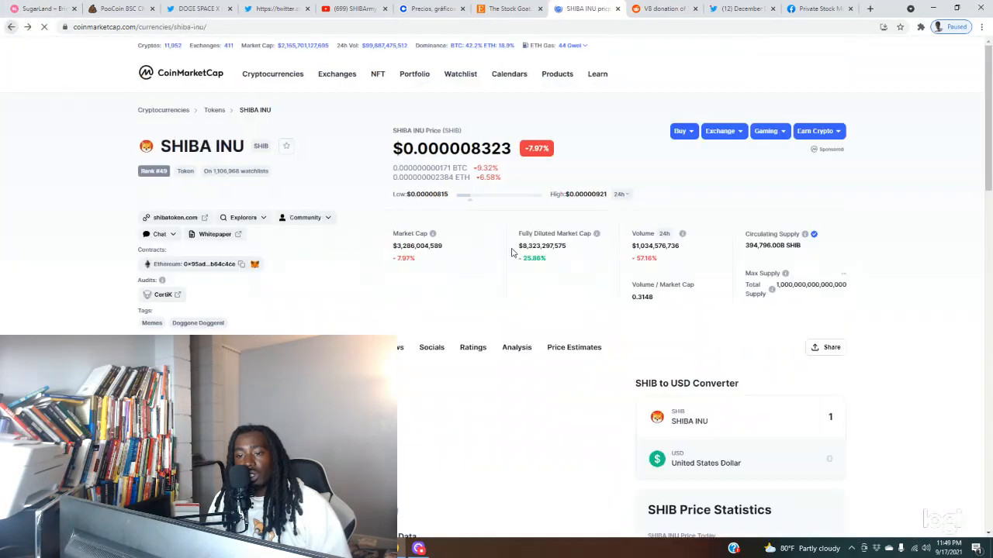
{"action": "scroll", "scroll_direction": "down", "scroll_amount": 3}
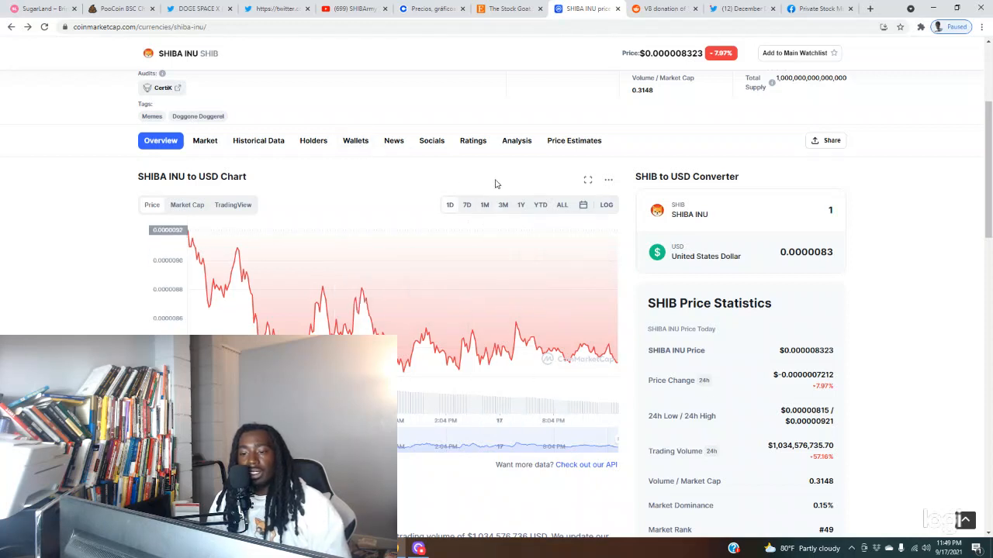
{"action": "left_click", "coordinate": [502, 205]}
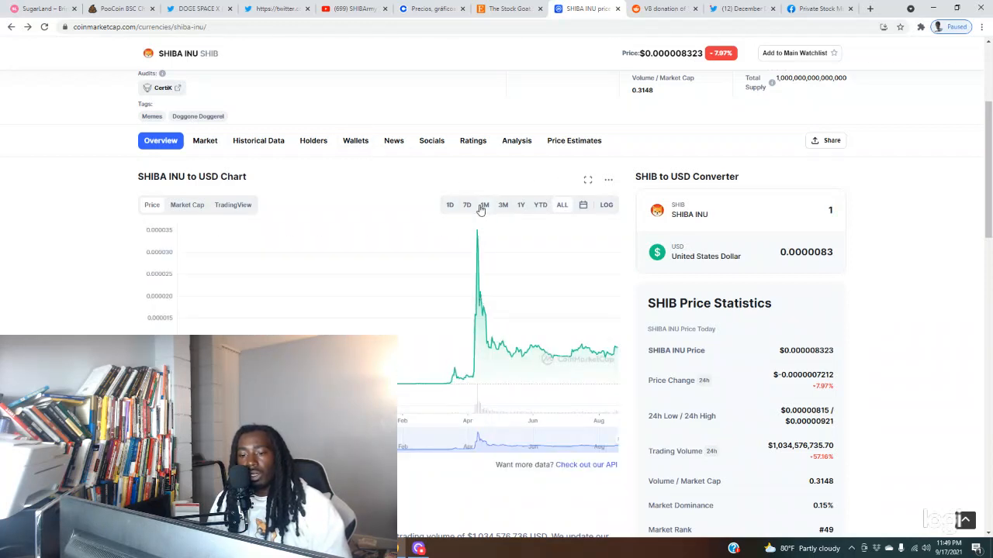
{"action": "left_click", "coordinate": [485, 205]}
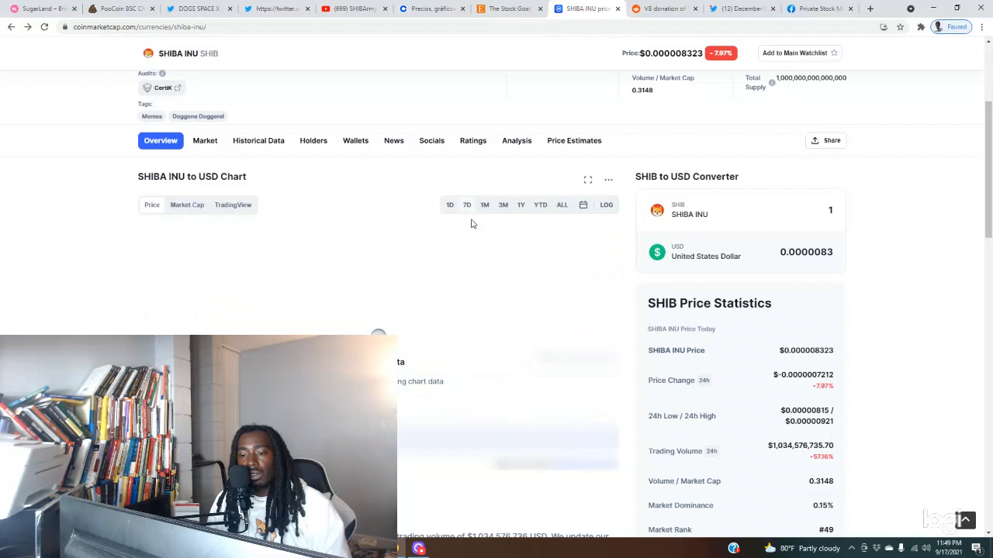
{"action": "left_click", "coordinate": [466, 205]}
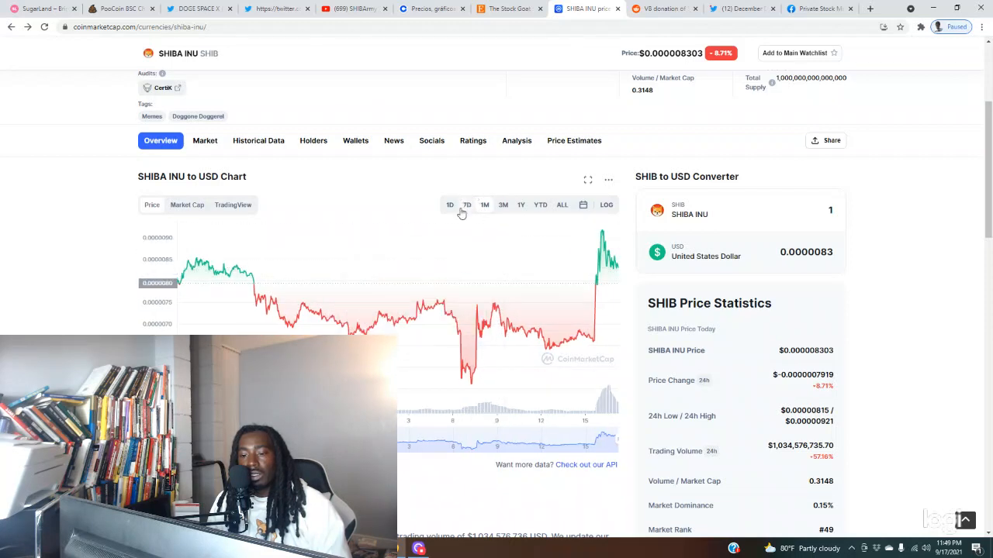
{"action": "left_click", "coordinate": [467, 205]}
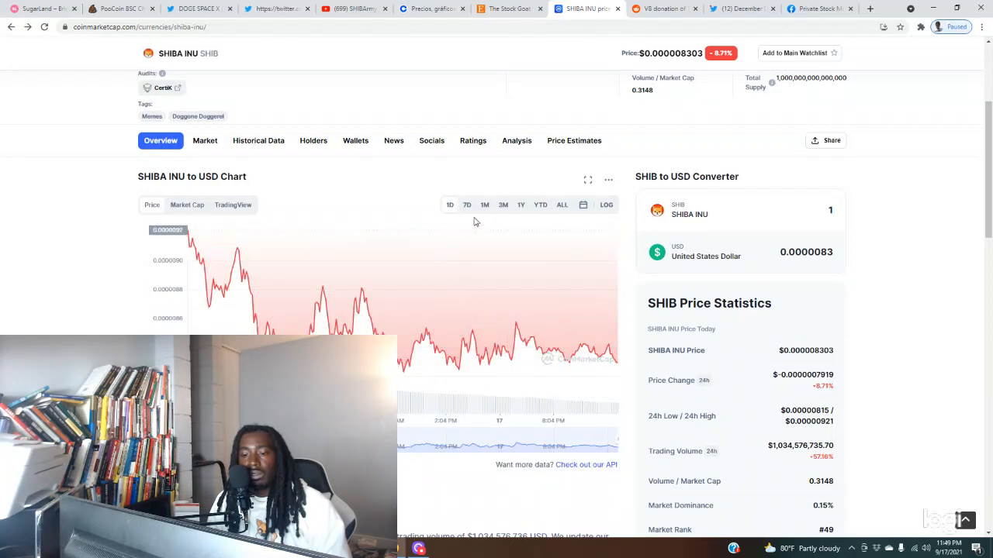
{"action": "left_click", "coordinate": [187, 205]}
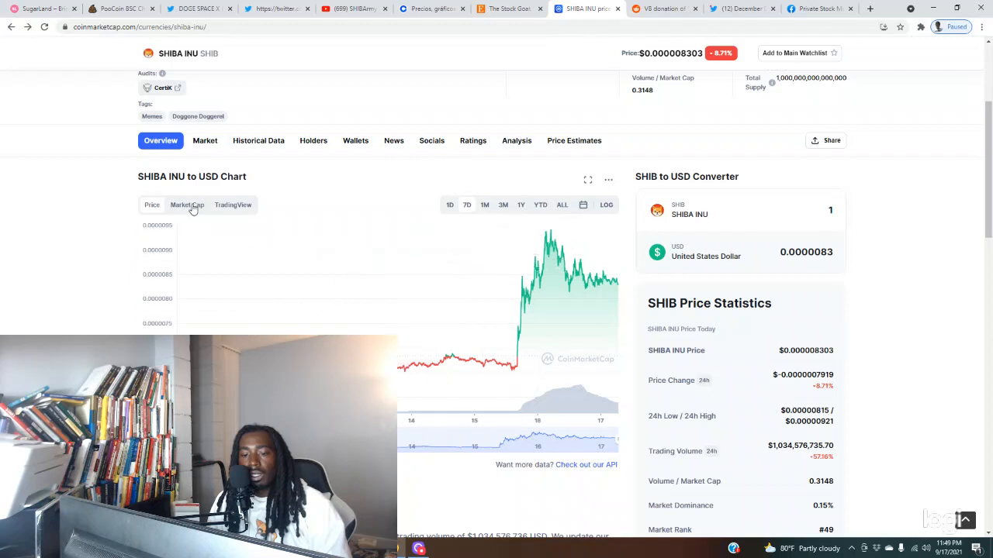
{"action": "left_click", "coordinate": [233, 205]}
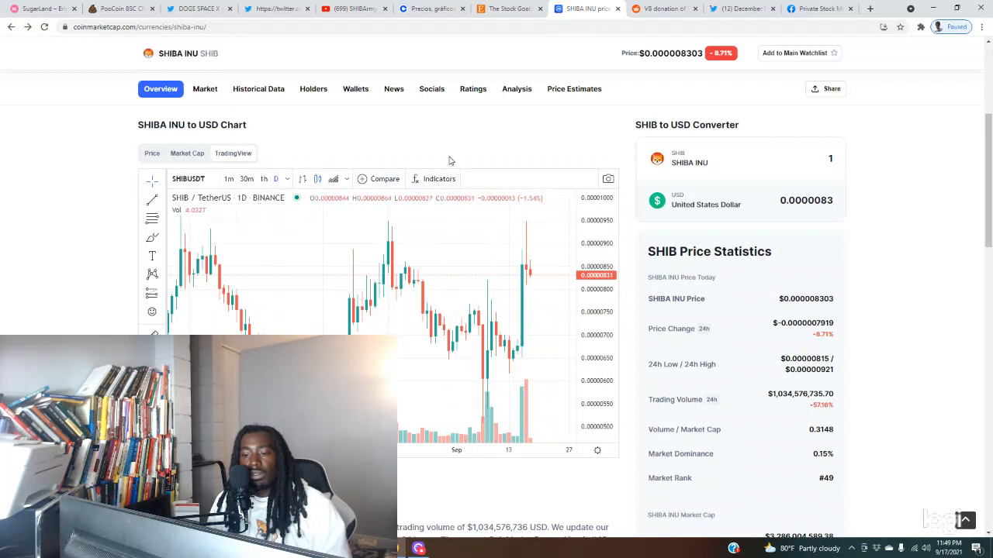
Add Bollinger Bands and Parabolic SAR indicators, then search for RSI
{"action": "left_click", "coordinate": [432, 178]}
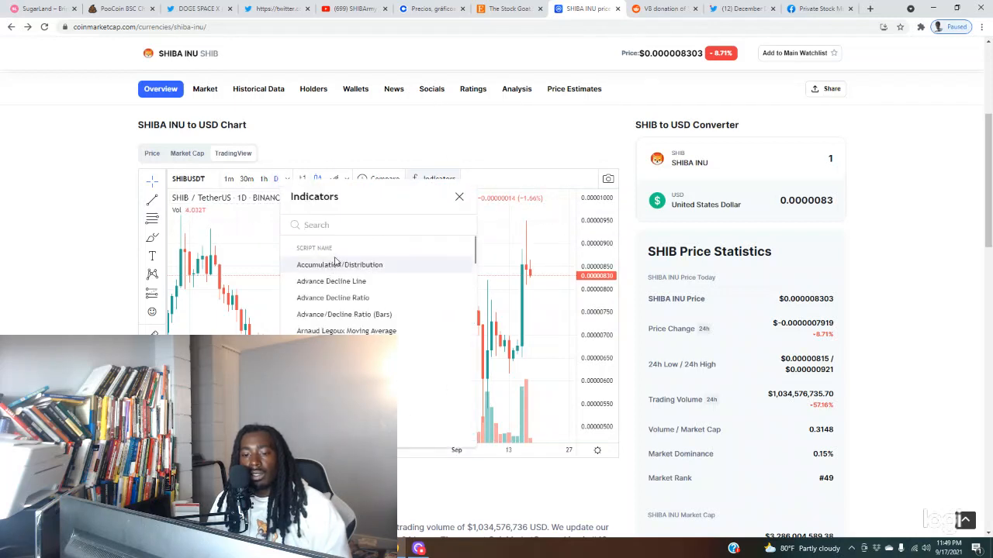
{"action": "scroll", "scroll_direction": "down", "scroll_amount": 3}
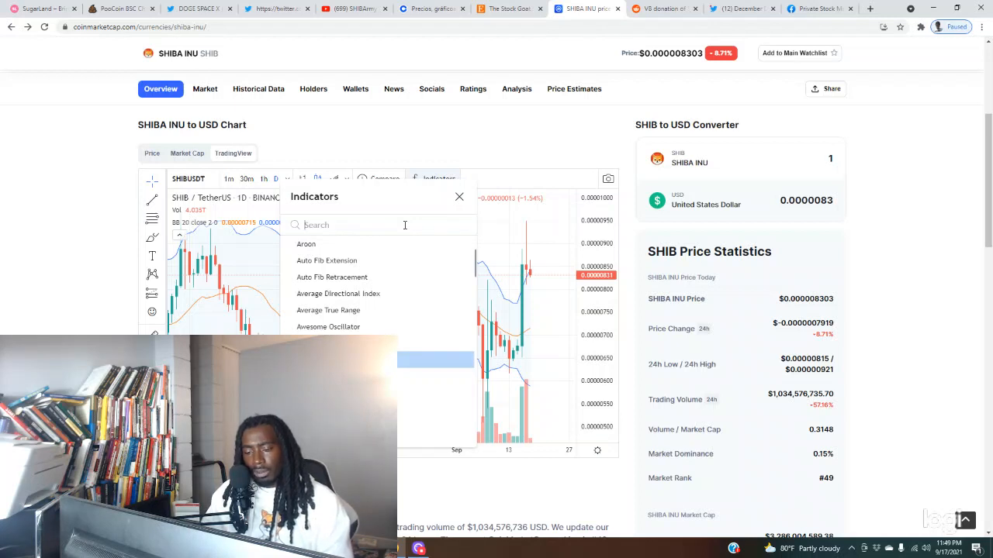
{"action": "type", "text": "sar"}
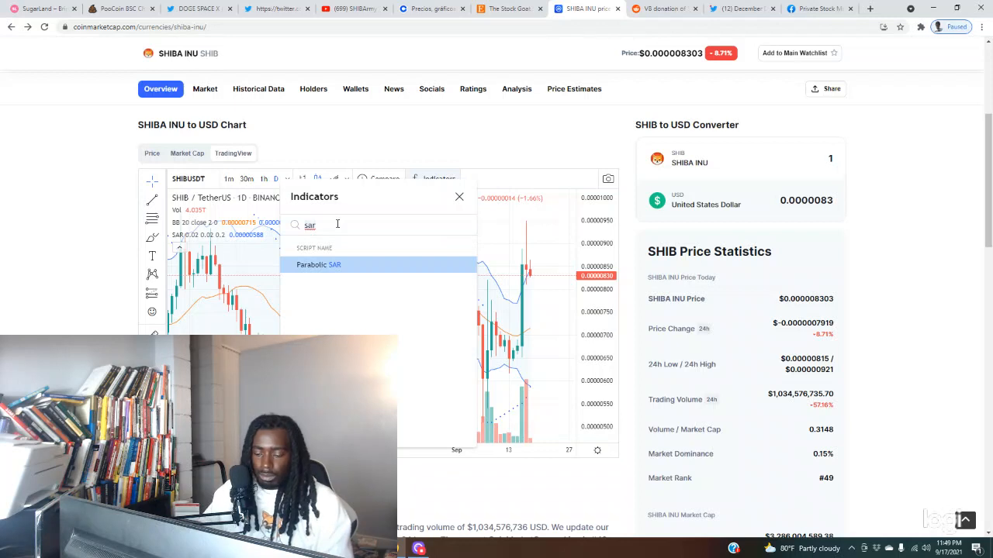
{"action": "type", "text": "rsi"}
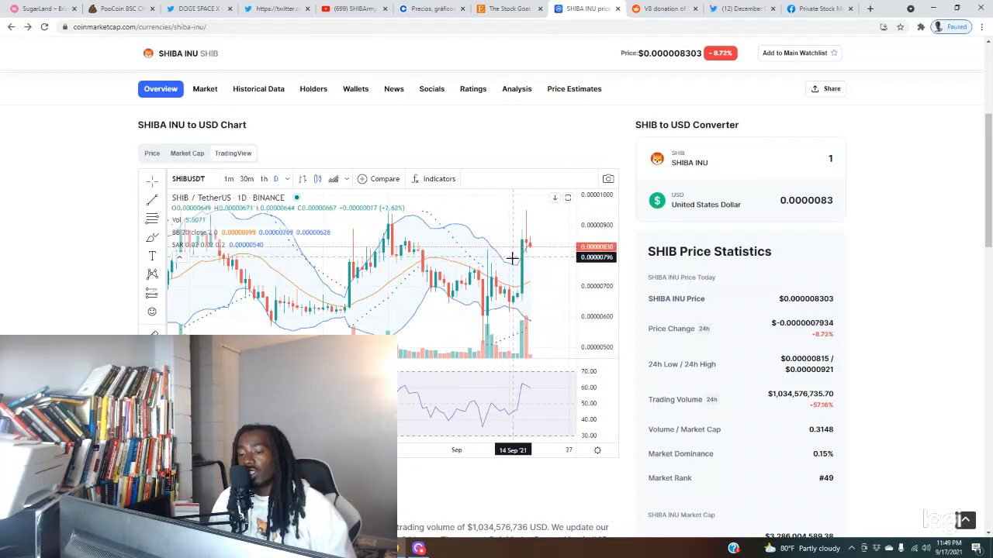
{"action": "mouse_move", "coordinate": [516, 252]}
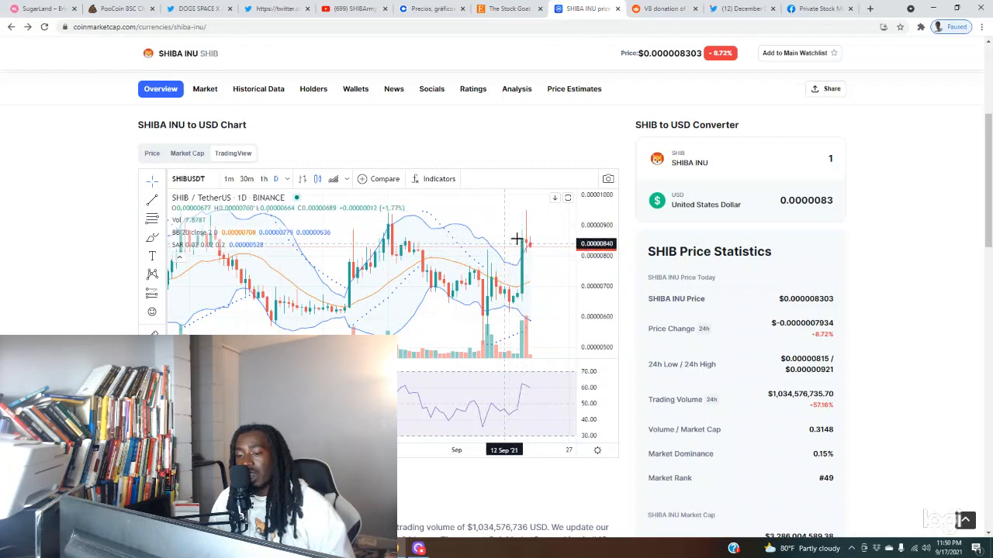
{"action": "mouse_move", "coordinate": [518, 246]}
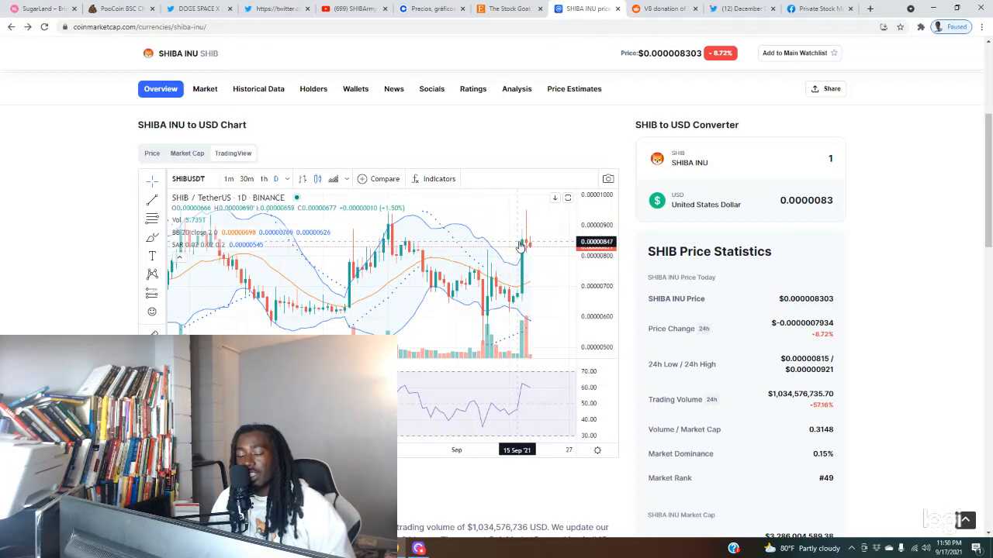
{"action": "mouse_move", "coordinate": [514, 238]}
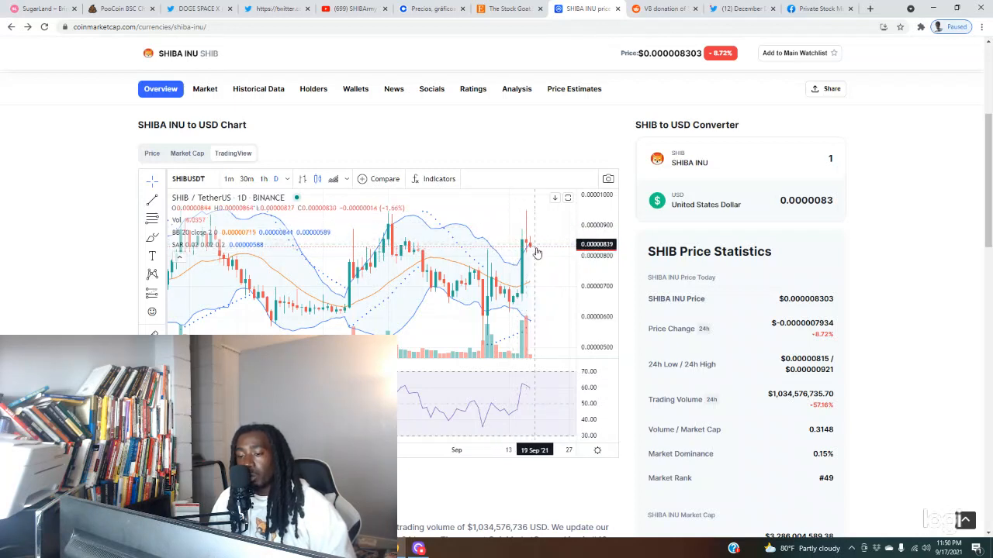
{"action": "mouse_move", "coordinate": [531, 251]}
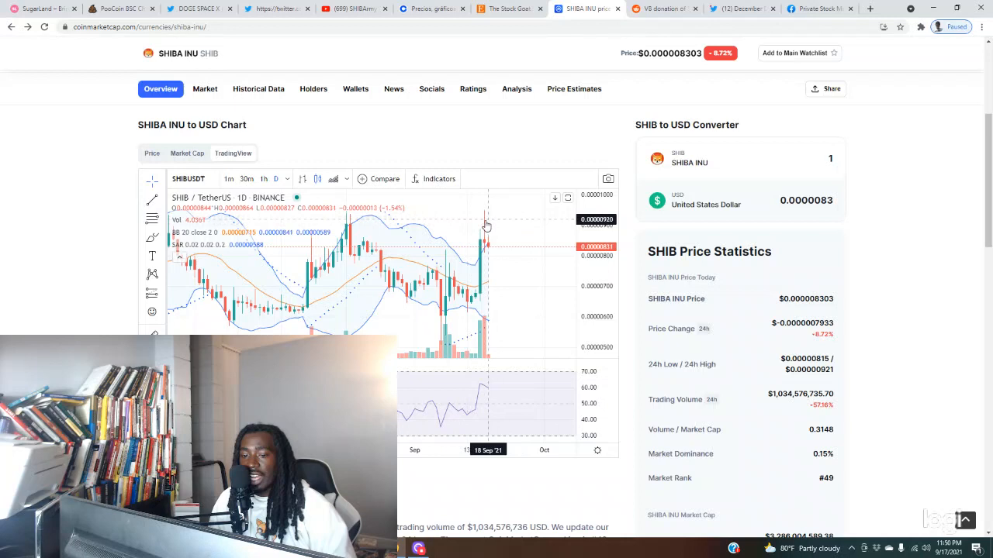
{"action": "mouse_move", "coordinate": [340, 225]}
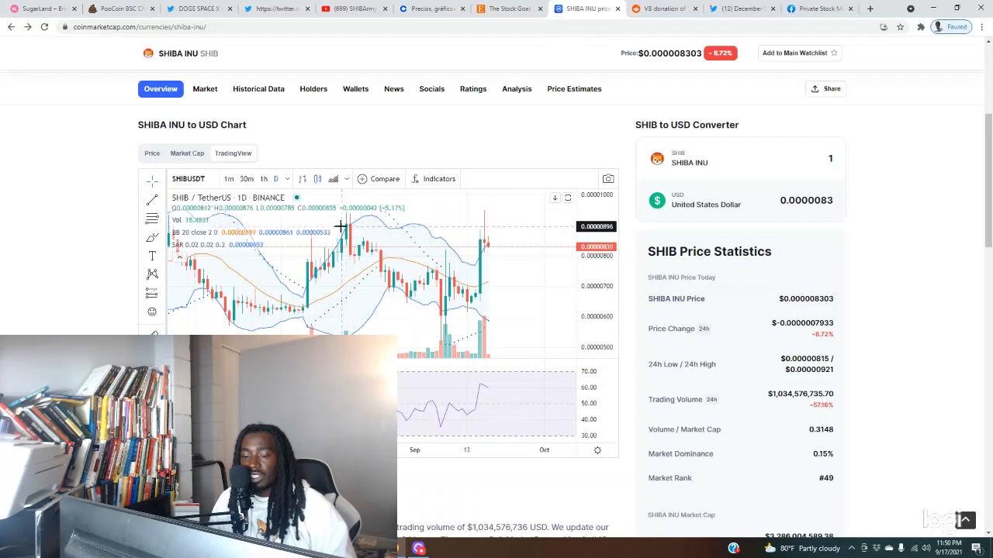
{"action": "mouse_move", "coordinate": [483, 233]}
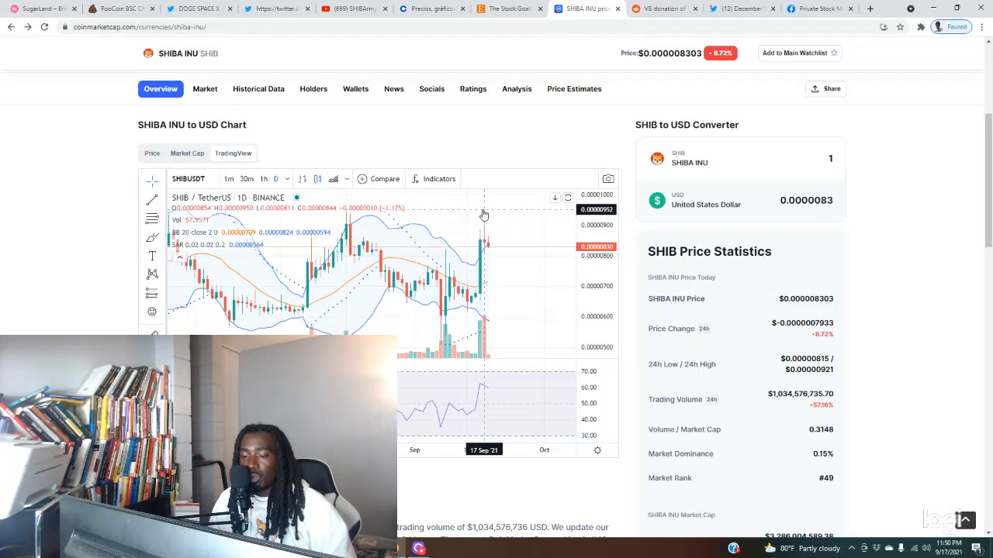
{"action": "mouse_move", "coordinate": [487, 247]}
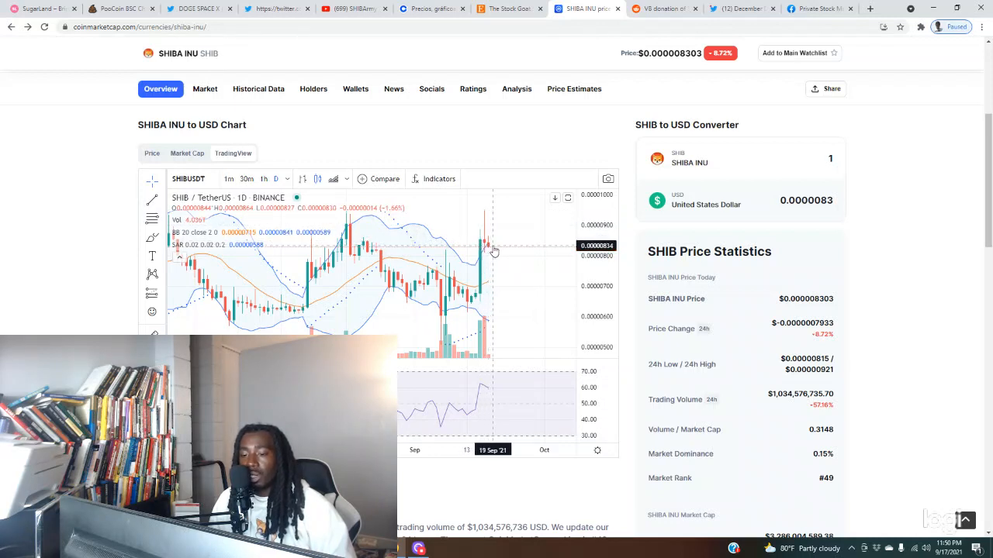
{"action": "mouse_move", "coordinate": [487, 238]}
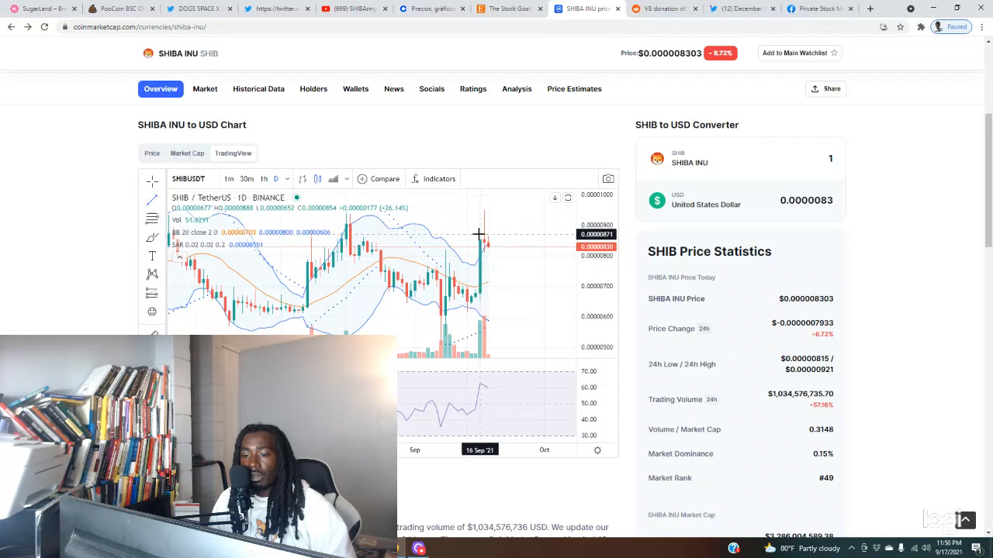
{"action": "mouse_move", "coordinate": [510, 272]}
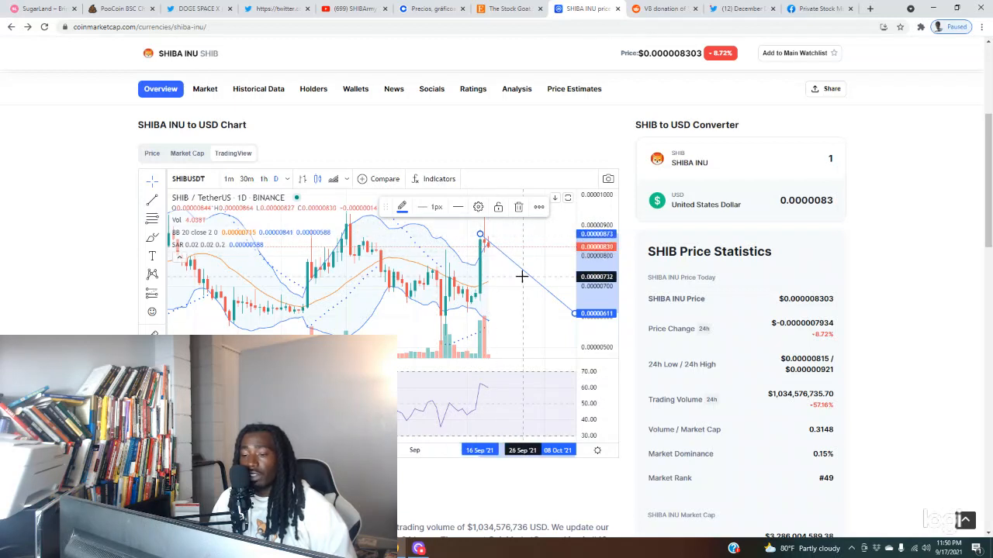
{"action": "mouse_move", "coordinate": [486, 238]}
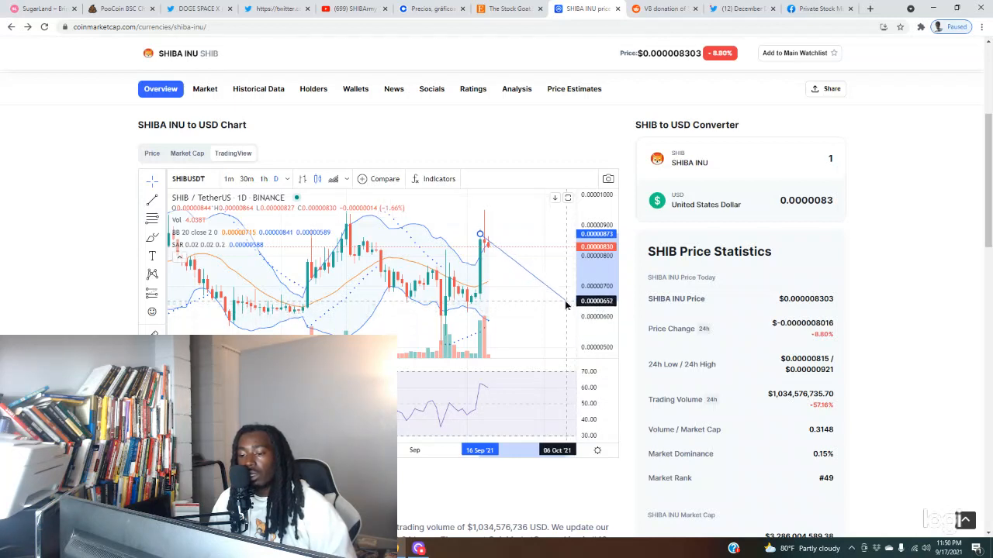
Drag the trend line from the 16 Sep high down to around 06 Oct
{"action": "left_click_drag", "start_coordinate": [480, 233], "coordinate": [566, 301]}
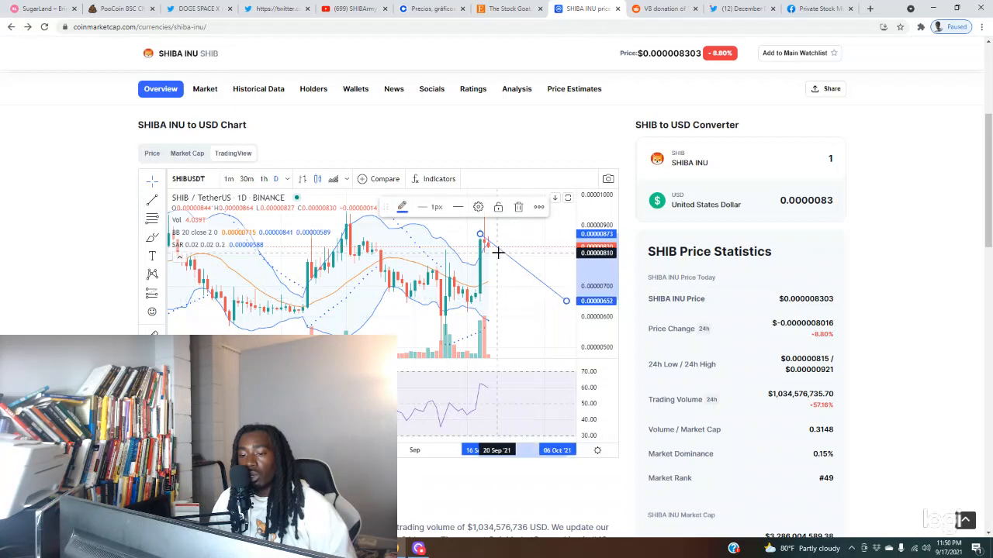
{"action": "mouse_move", "coordinate": [494, 251]}
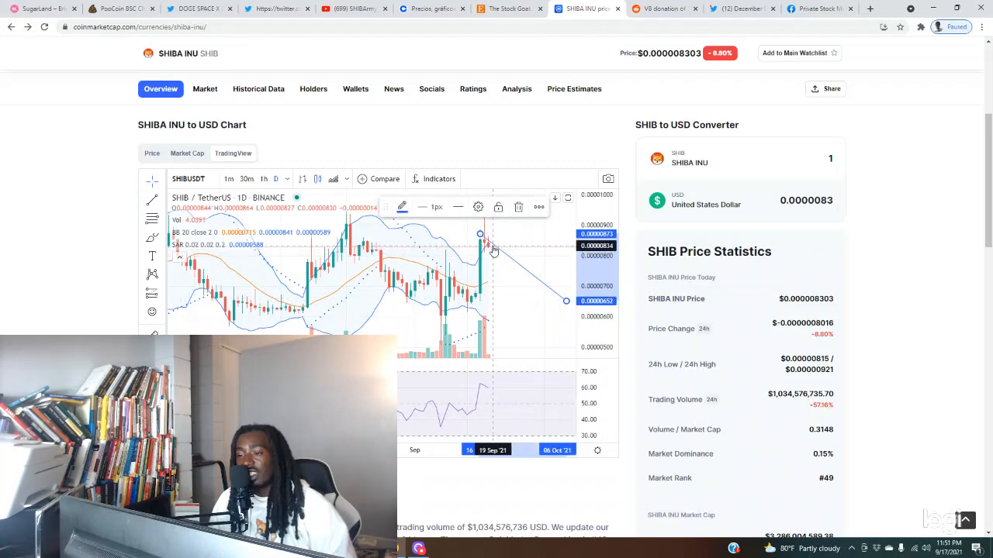
{"action": "mouse_move", "coordinate": [500, 281]}
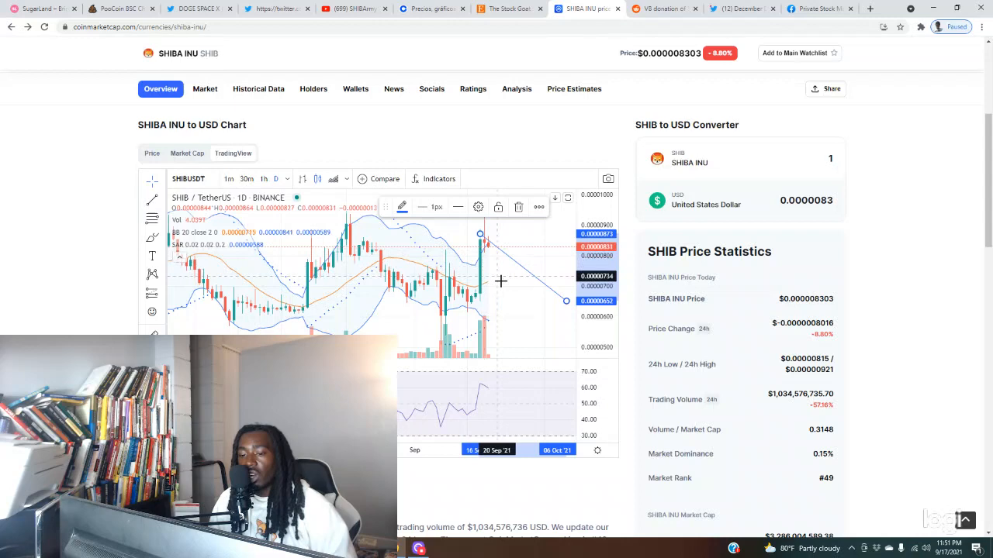
{"action": "mouse_move", "coordinate": [493, 255]}
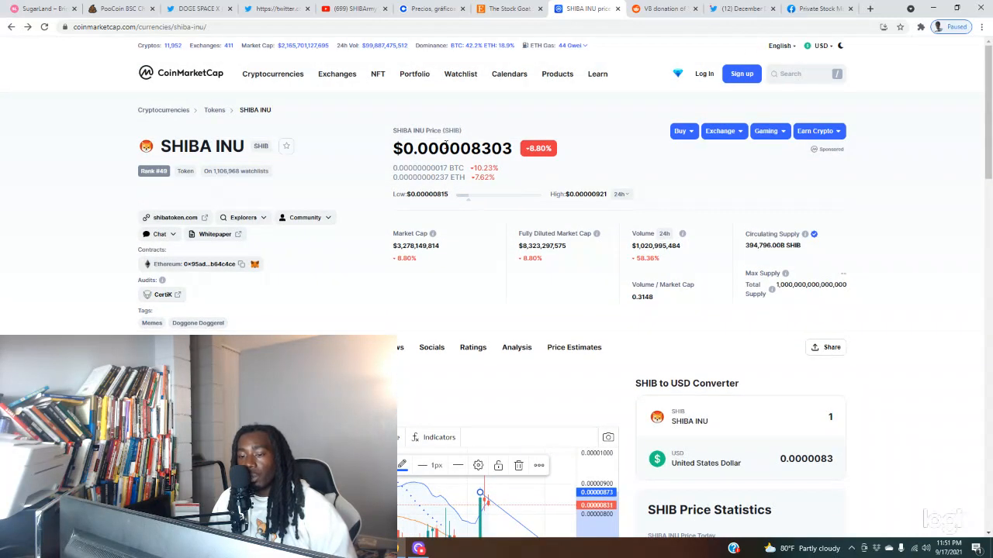
{"action": "scroll", "scroll_direction": "down", "scroll_amount": 3}
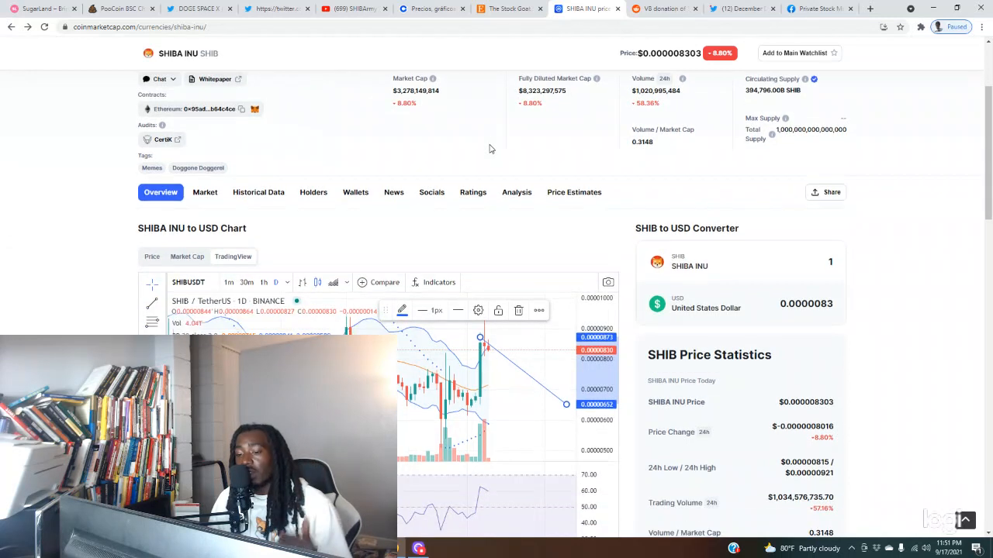
{"action": "scroll", "scroll_direction": "down", "scroll_amount": 3}
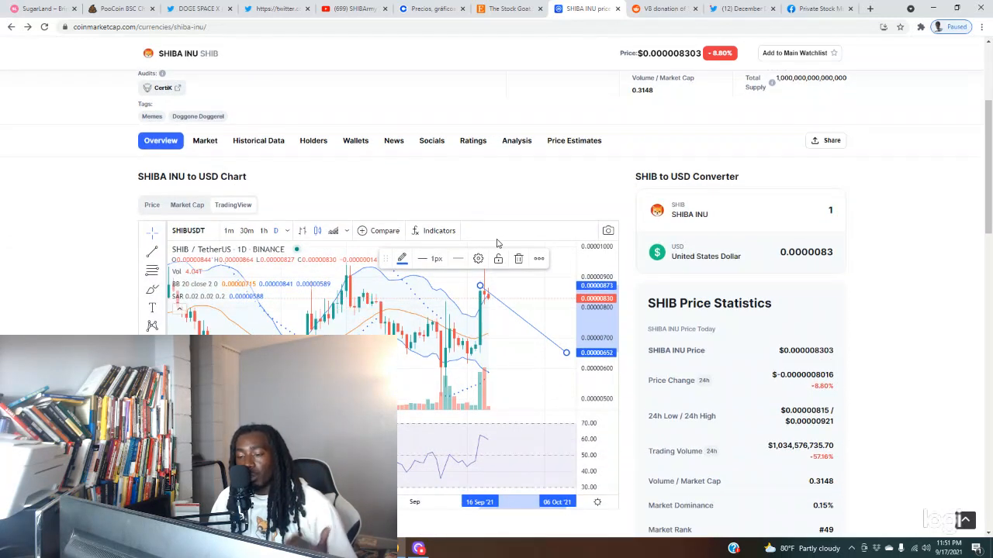
{"action": "mouse_move", "coordinate": [507, 323]}
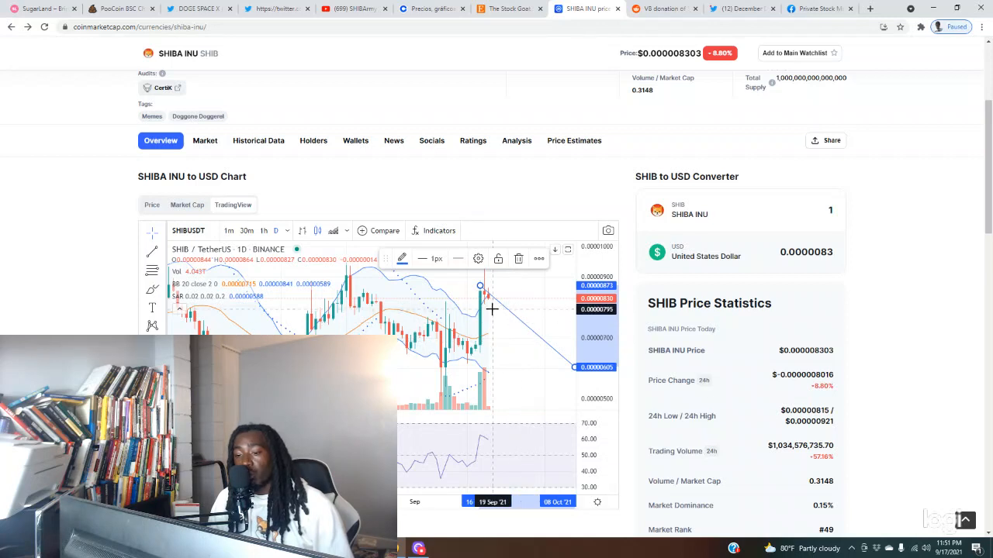
{"action": "mouse_move", "coordinate": [541, 318]}
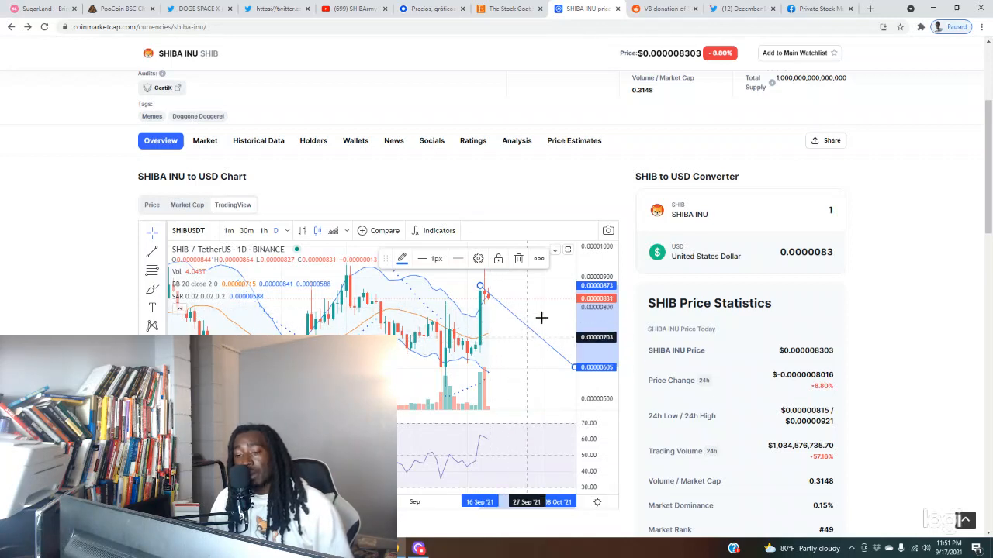
{"action": "mouse_move", "coordinate": [530, 303]}
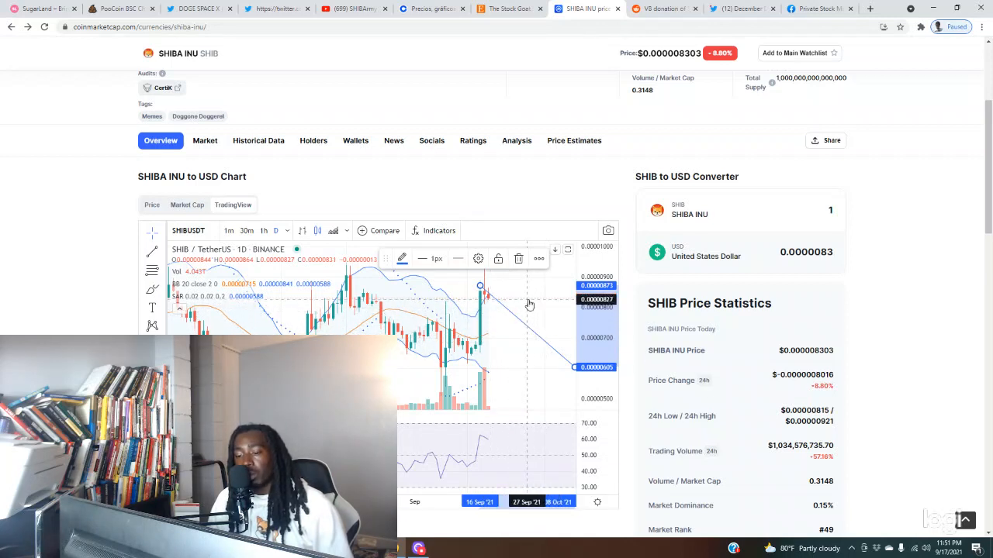
{"action": "mouse_move", "coordinate": [511, 308]}
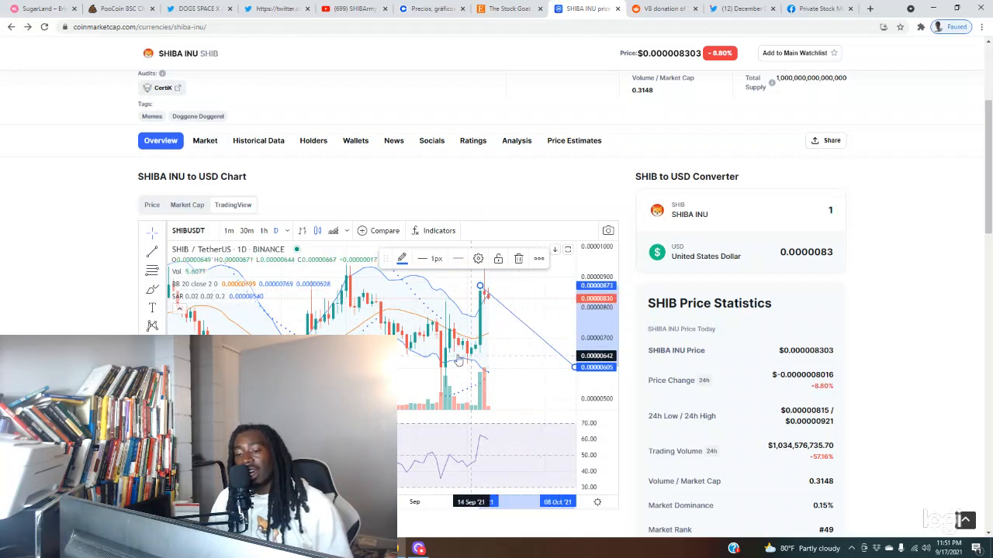
{"action": "mouse_move", "coordinate": [514, 353]}
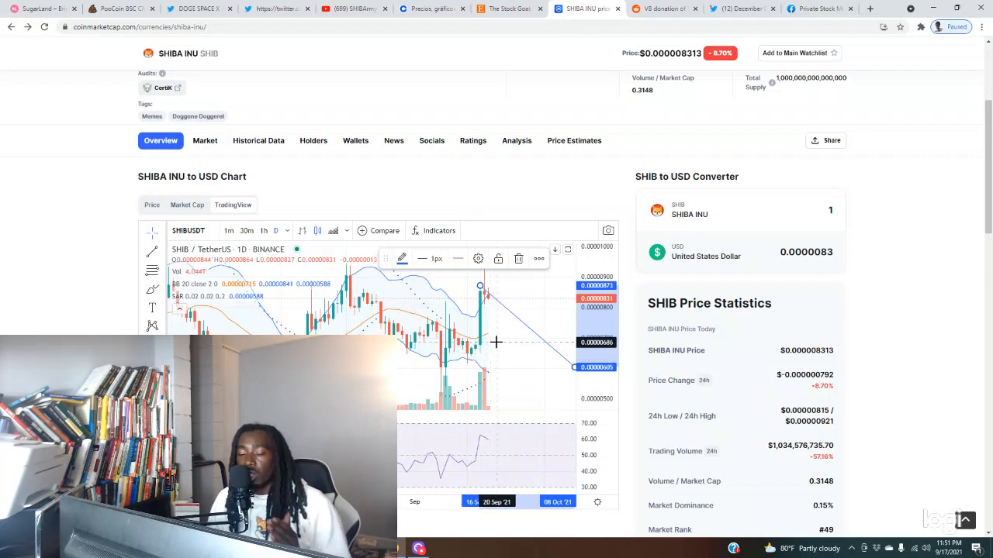
{"action": "mouse_move", "coordinate": [507, 318]}
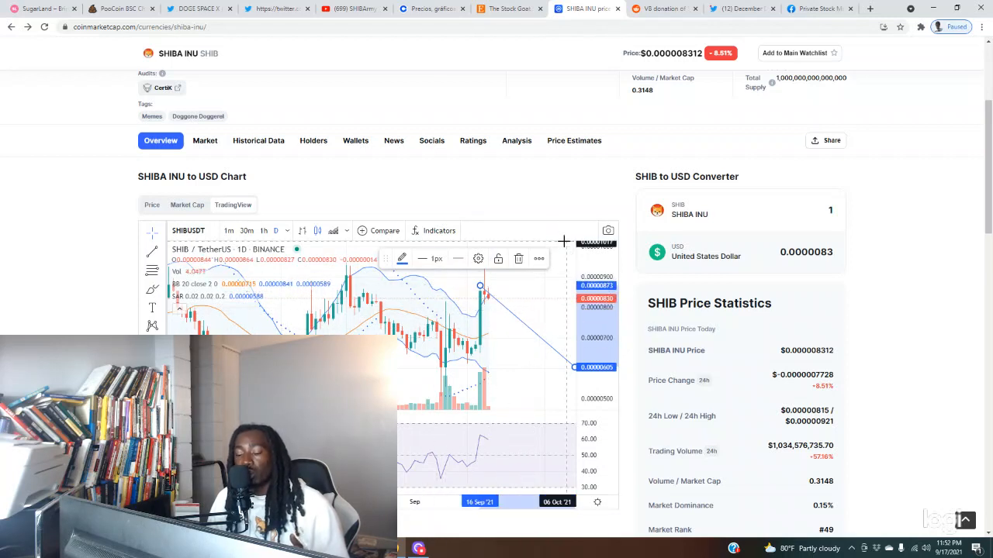
{"action": "mouse_move", "coordinate": [497, 342]}
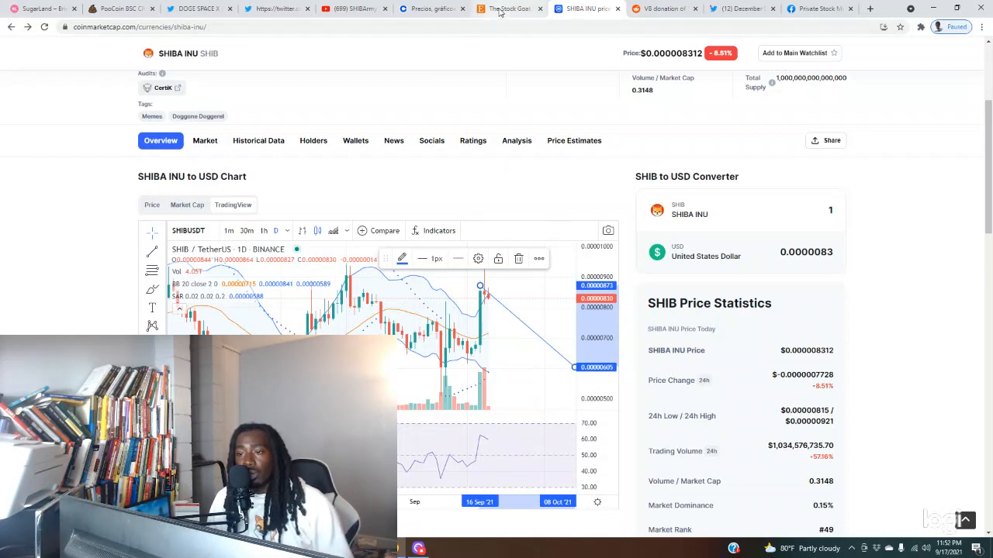
{"action": "left_click", "coordinate": [508, 9]}
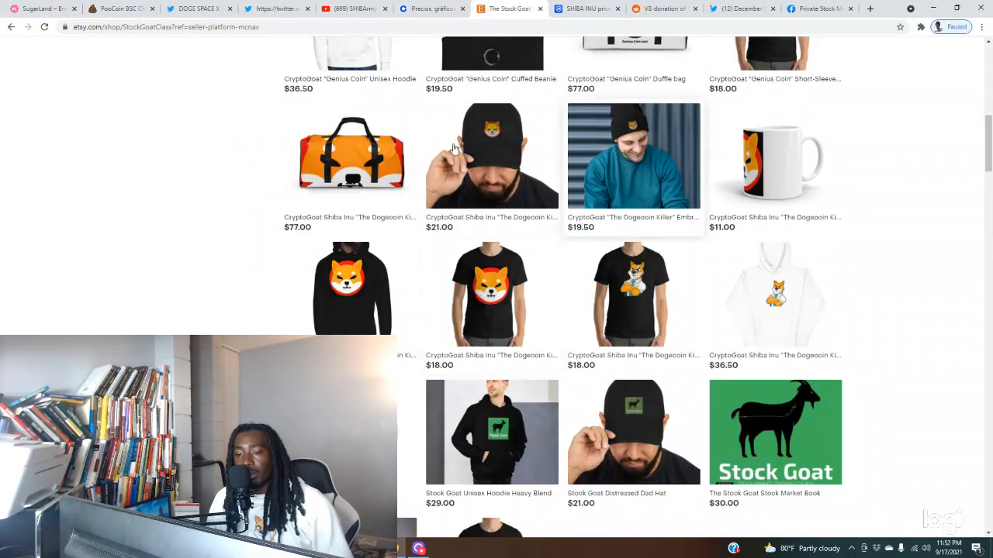
{"action": "scroll", "scroll_direction": "down", "scroll_amount": 3}
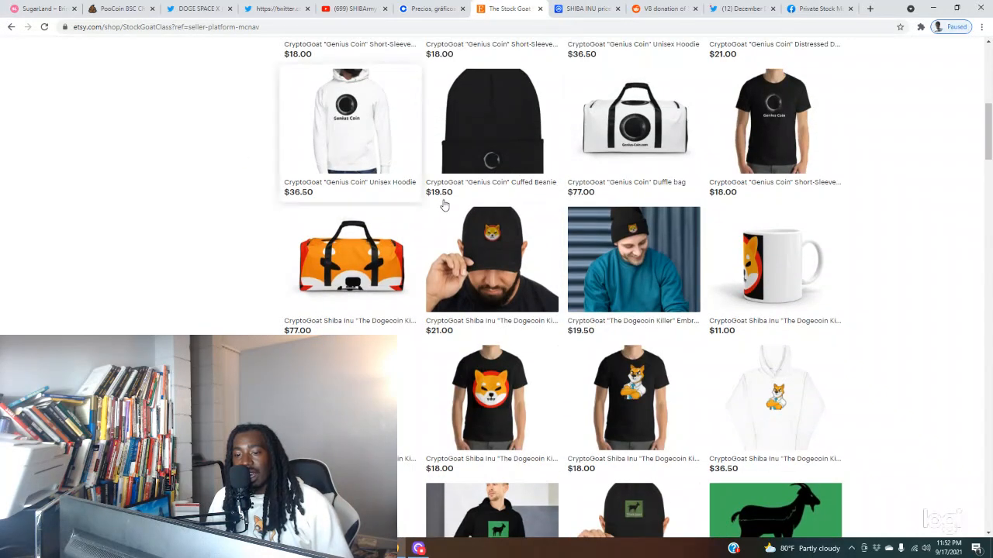
{"action": "scroll", "scroll_direction": "down", "scroll_amount": 3}
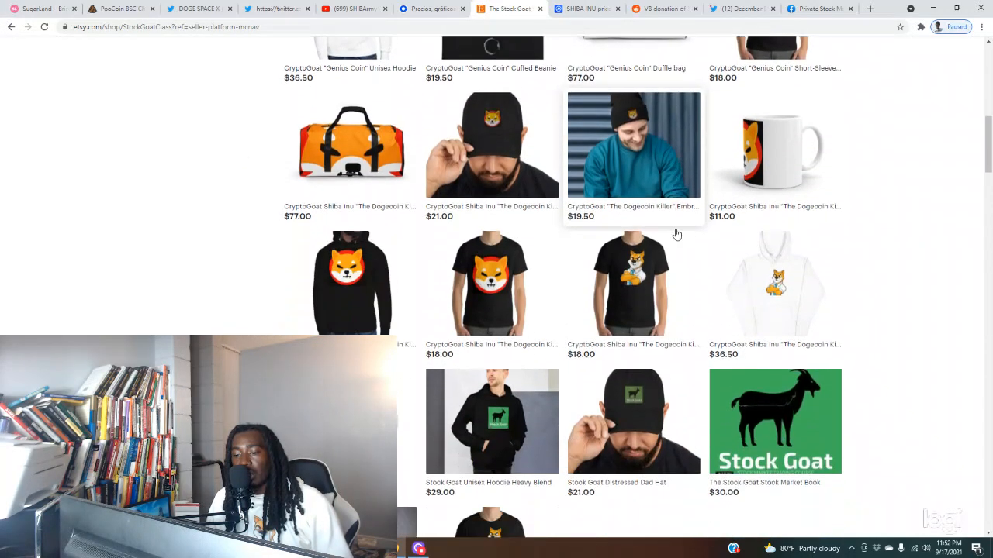
{"action": "scroll", "scroll_direction": "down", "scroll_amount": 3}
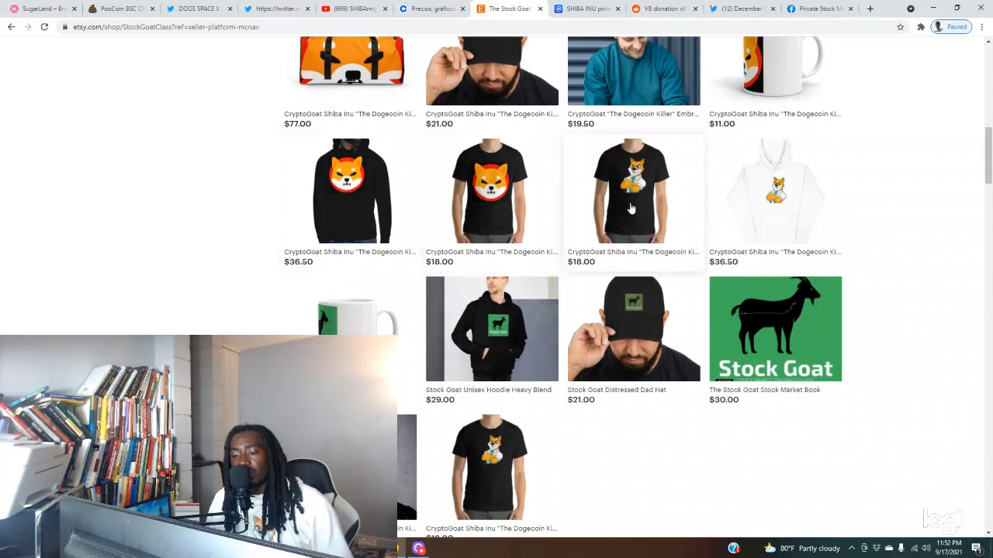
{"action": "mouse_move", "coordinate": [798, 162]}
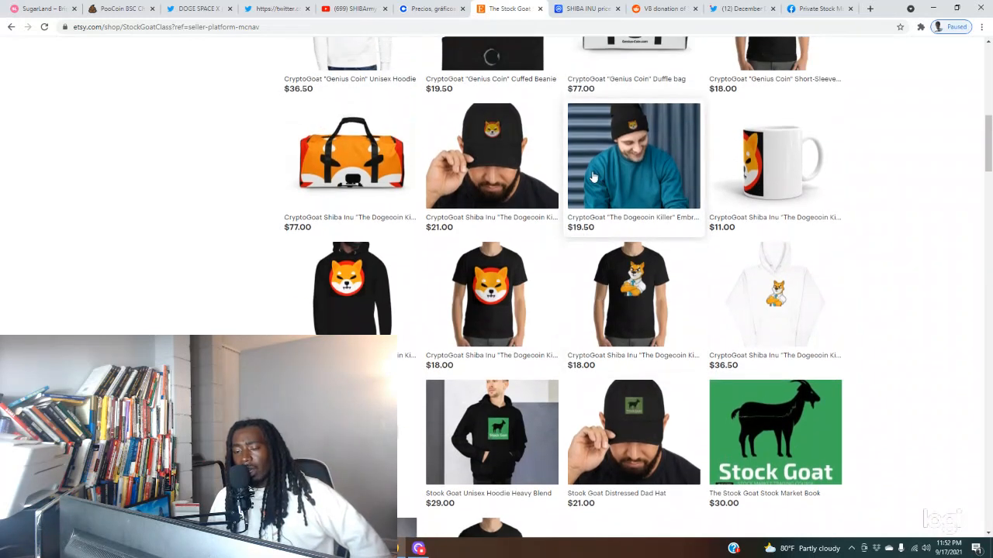
{"action": "mouse_move", "coordinate": [504, 128]}
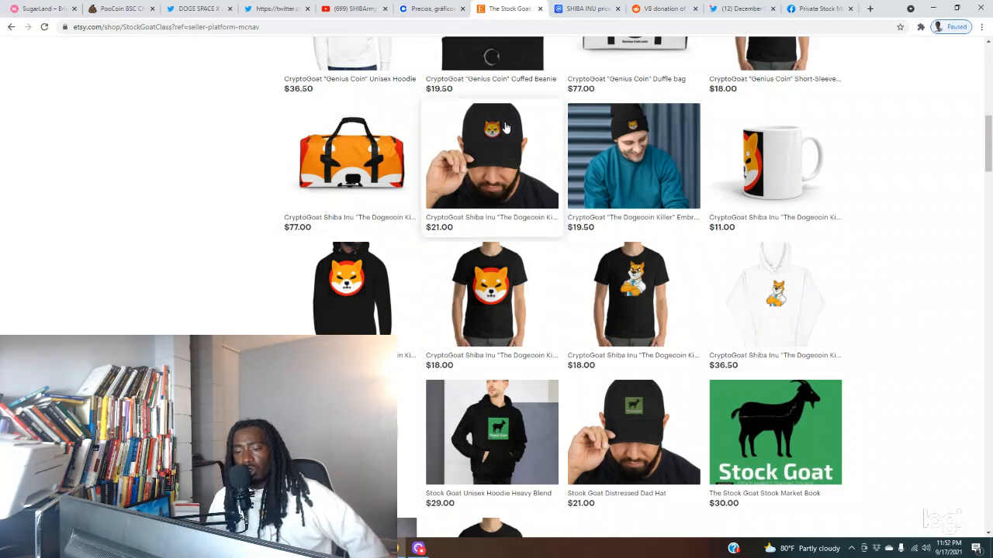
{"action": "mouse_move", "coordinate": [584, 141]}
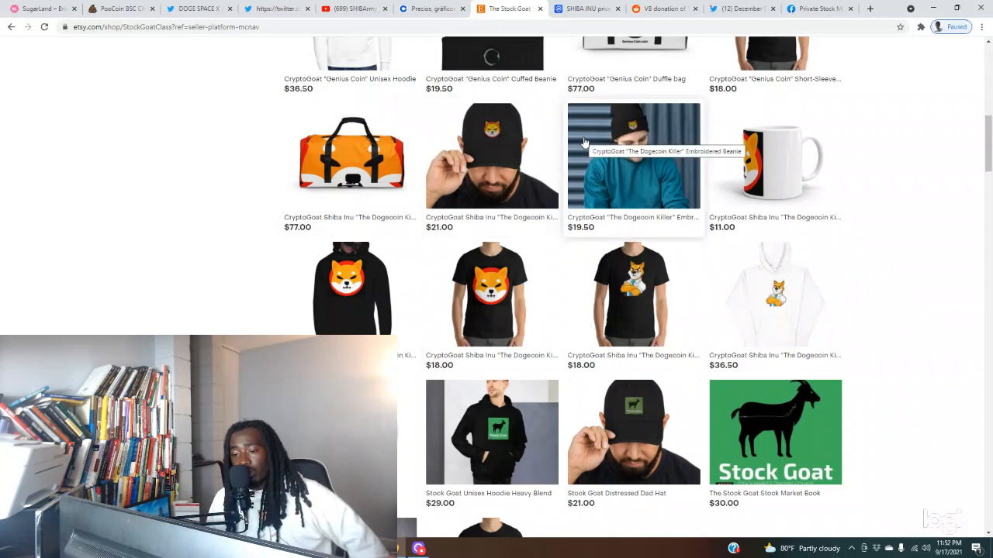
{"action": "scroll", "scroll_direction": "down", "scroll_amount": 3}
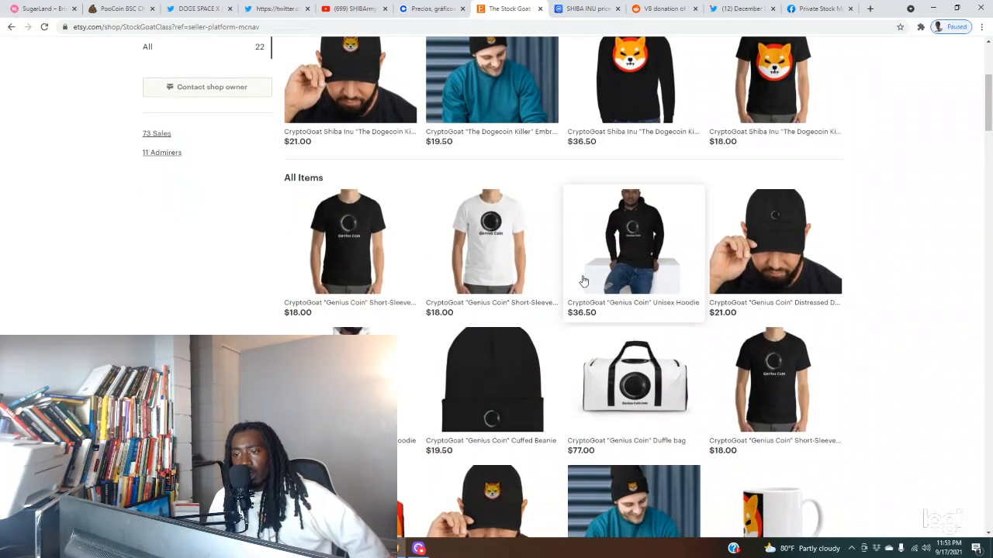
{"action": "left_click", "coordinate": [586, 8]}
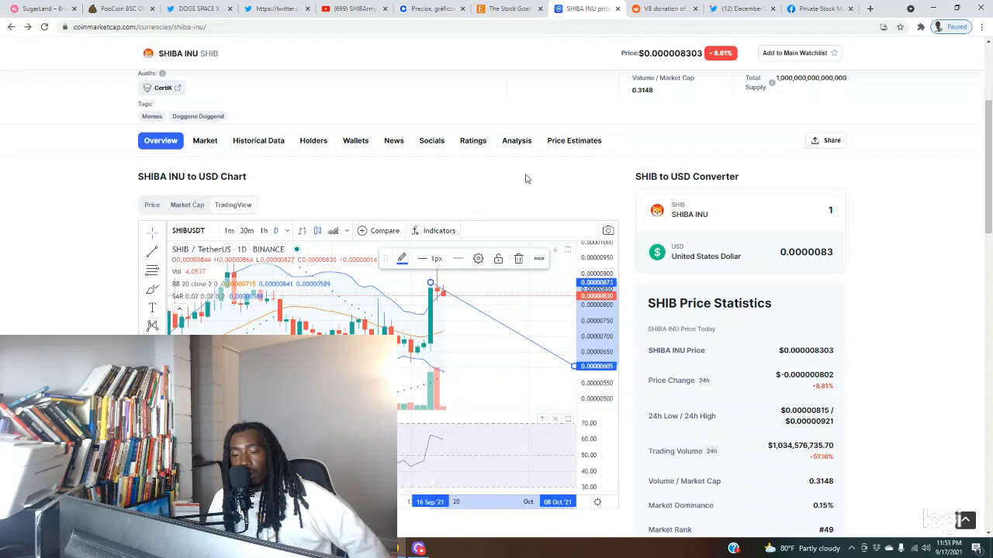
{"action": "scroll", "scroll_direction": "down", "scroll_amount": 3}
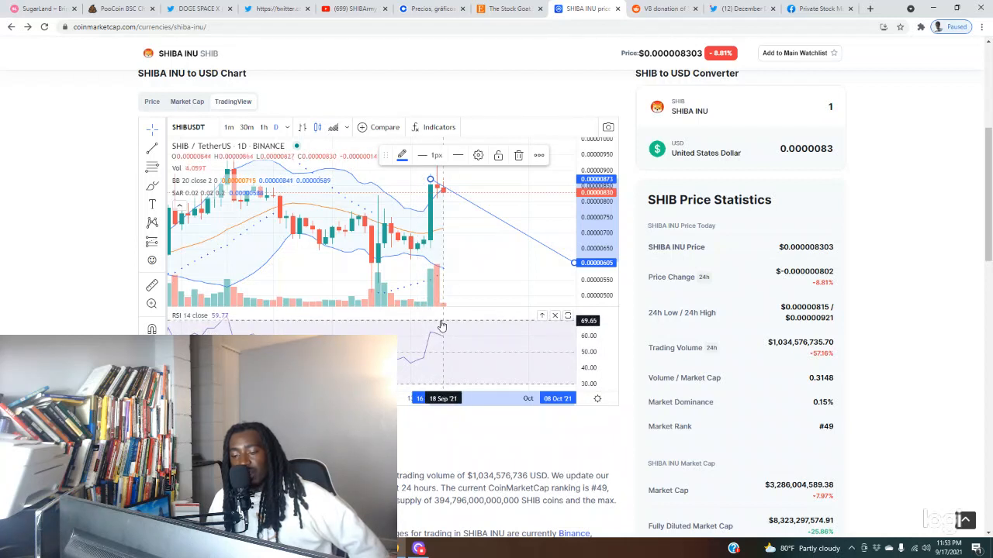
{"action": "mouse_move", "coordinate": [454, 330]}
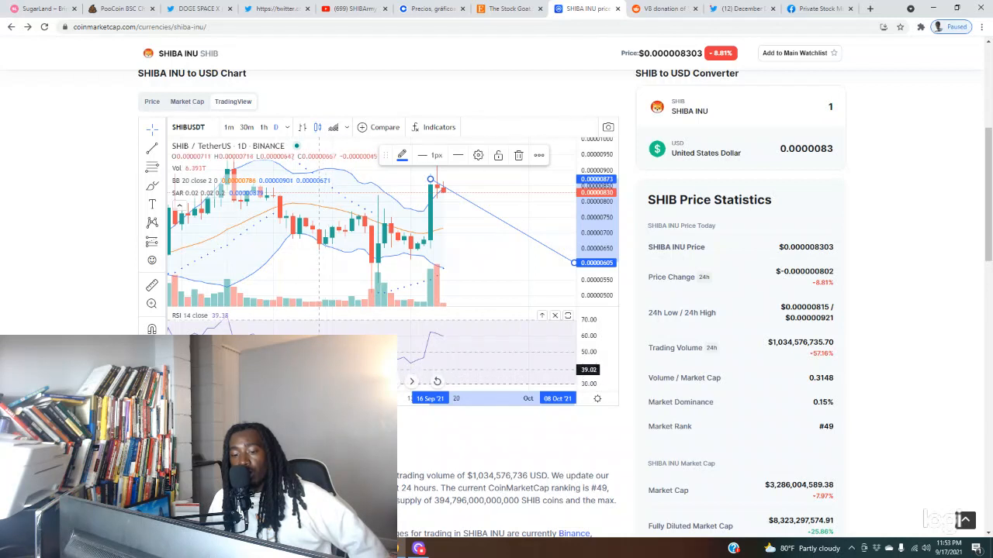
{"action": "mouse_move", "coordinate": [406, 364]}
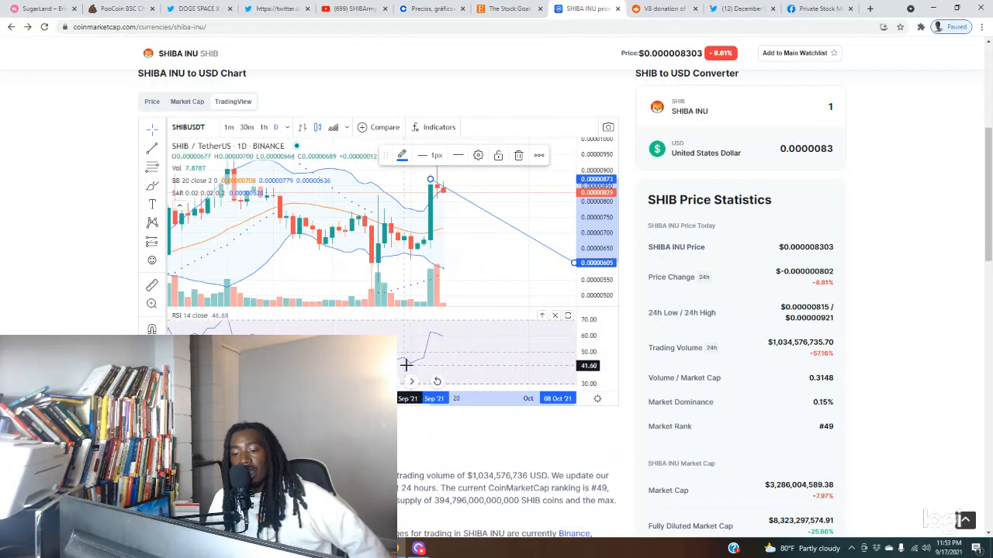
{"action": "mouse_move", "coordinate": [457, 360]}
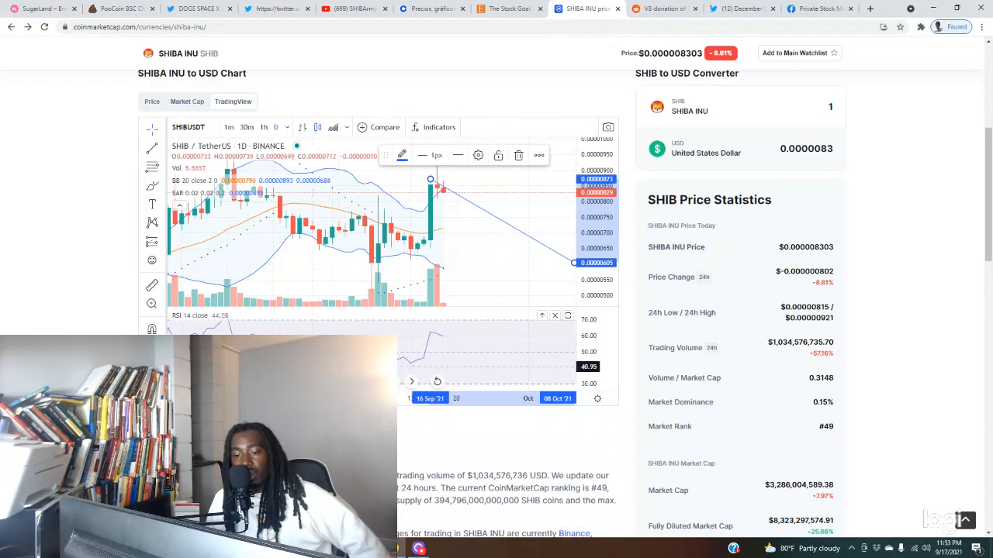
{"action": "mouse_move", "coordinate": [325, 251]}
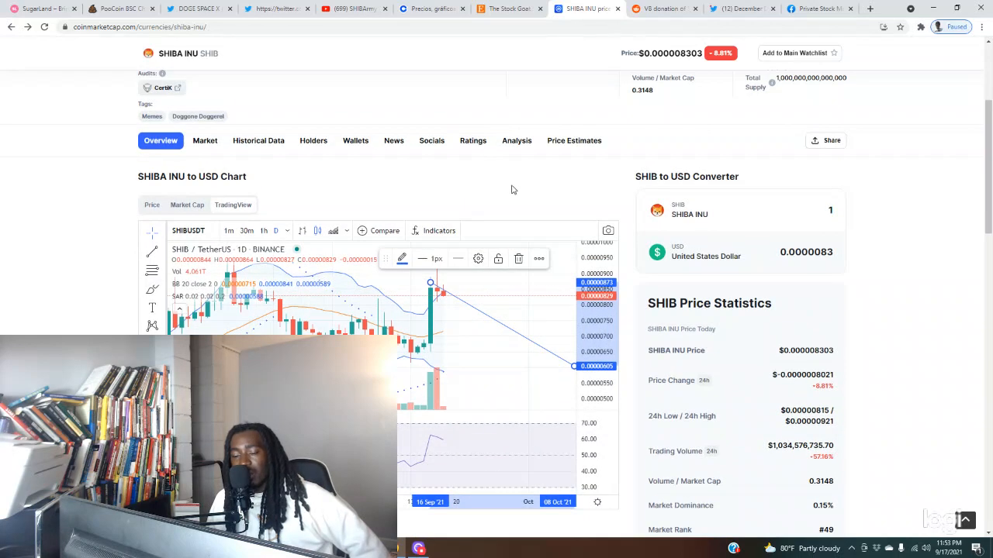
{"action": "mouse_move", "coordinate": [438, 308]}
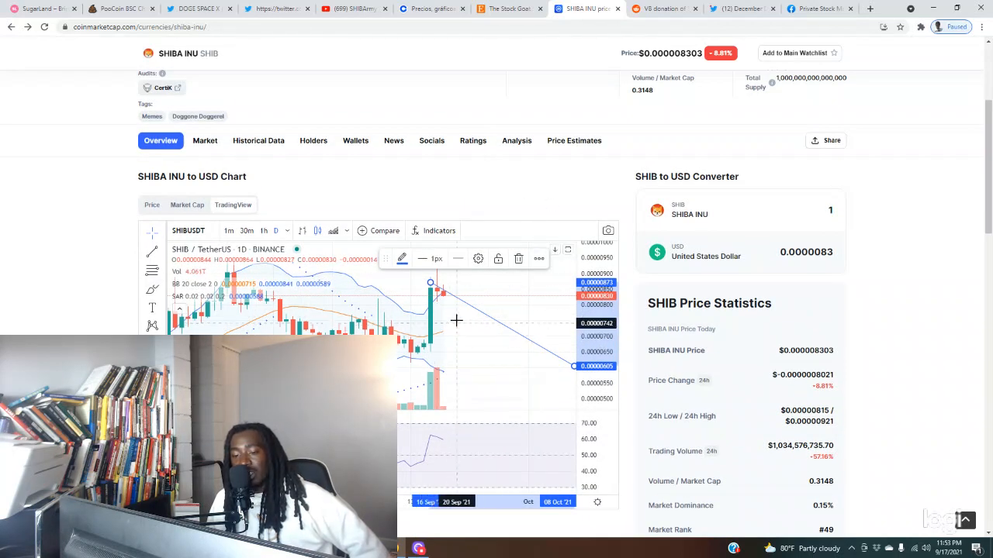
{"action": "mouse_move", "coordinate": [511, 357]}
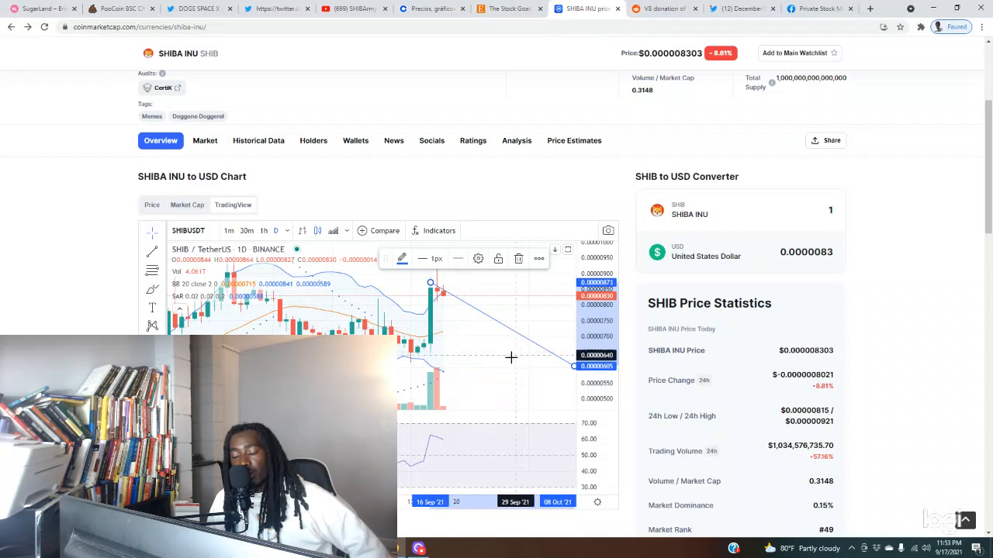
{"action": "mouse_move", "coordinate": [479, 347]}
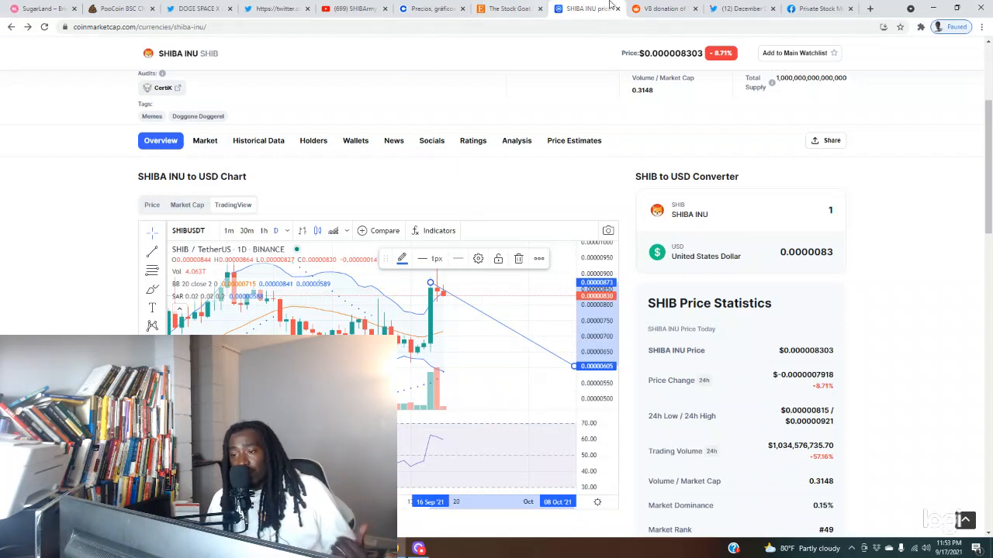
{"action": "mouse_move", "coordinate": [596, 43]}
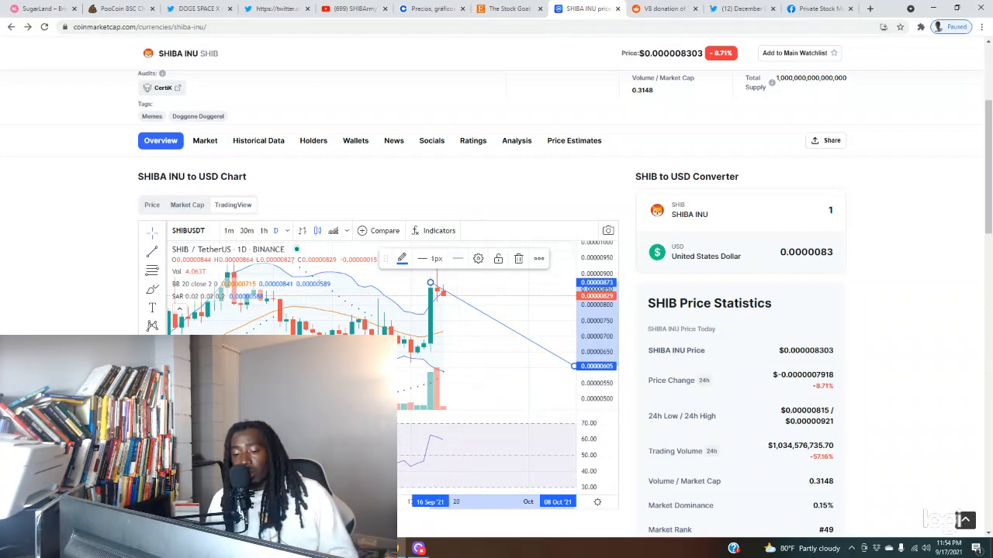
Show the Private Stock Market Game Facebook group, then the Twitter profile
{"action": "left_click", "coordinate": [818, 9]}
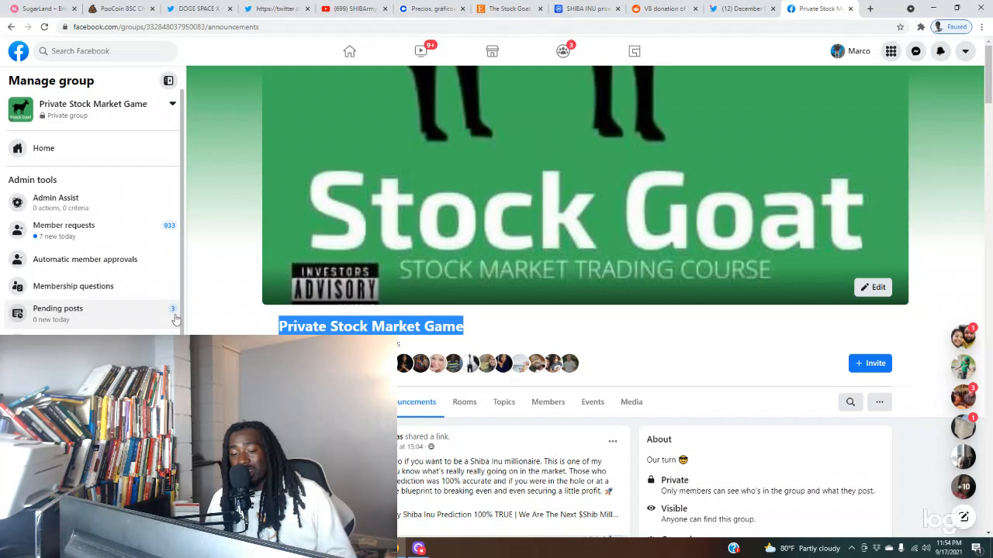
{"action": "mouse_move", "coordinate": [199, 295]}
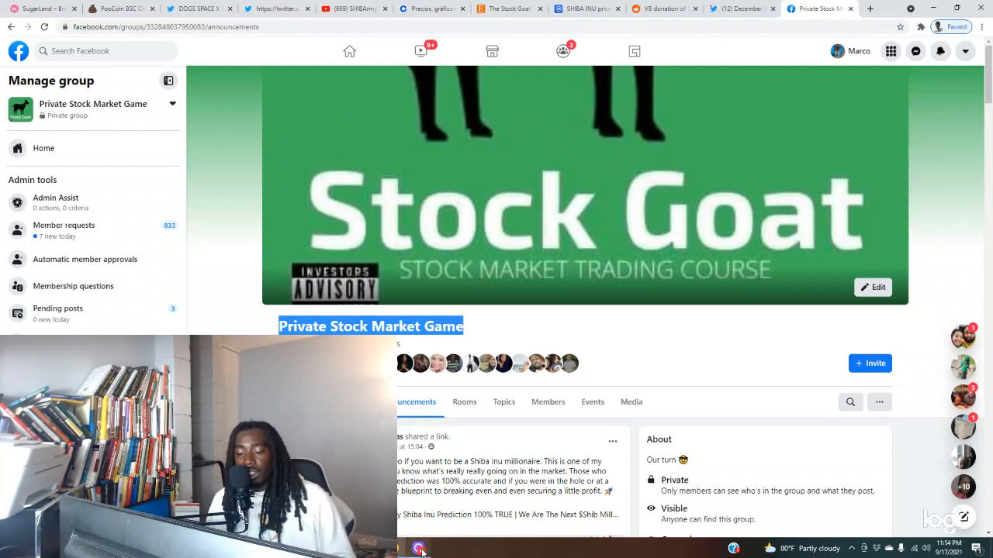
{"action": "left_click", "coordinate": [740, 9]}
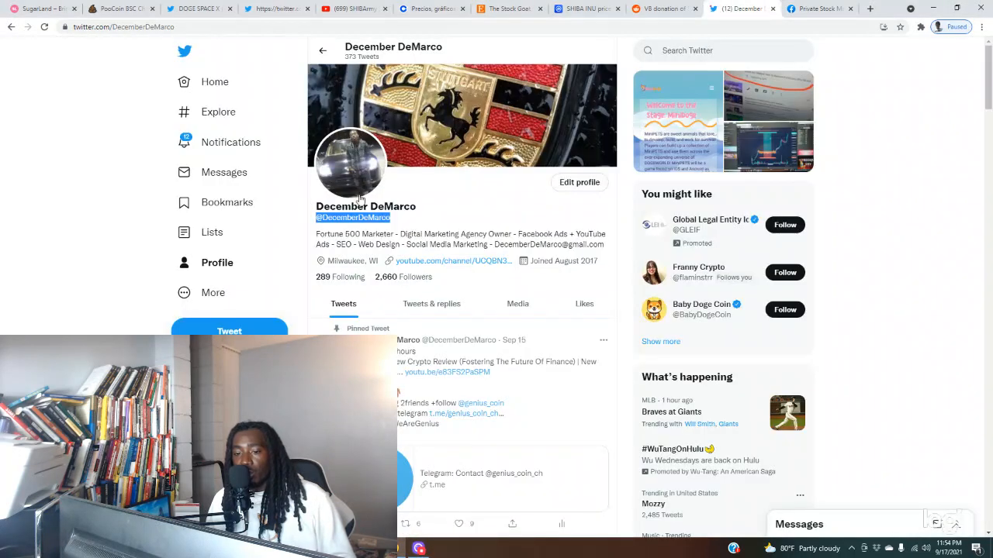